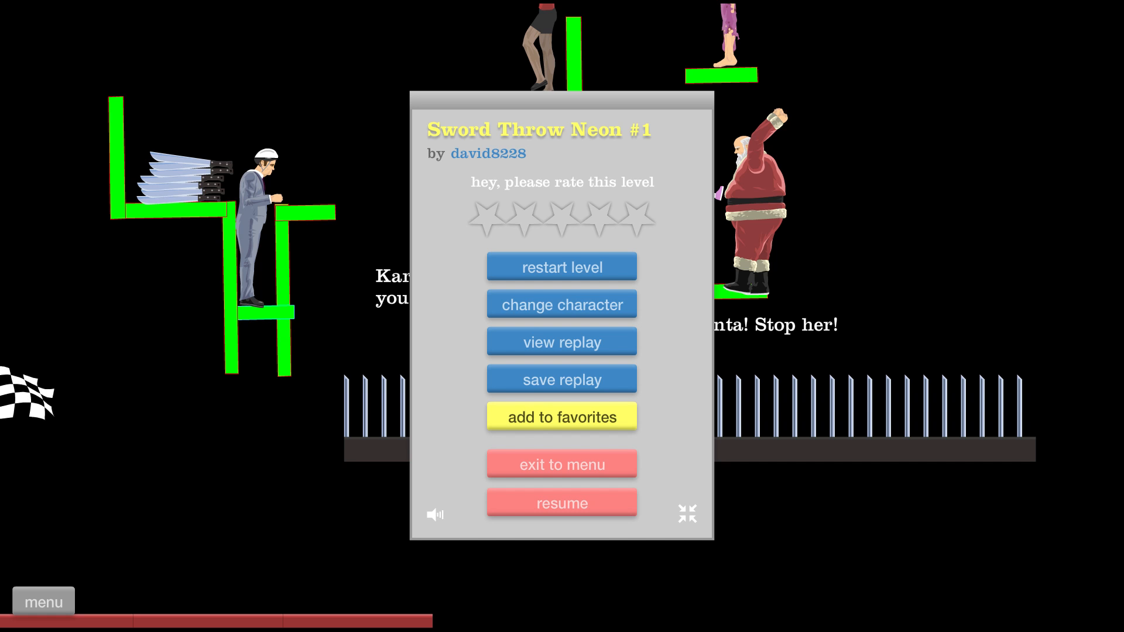
pyautogui.moveTo(549, 511)
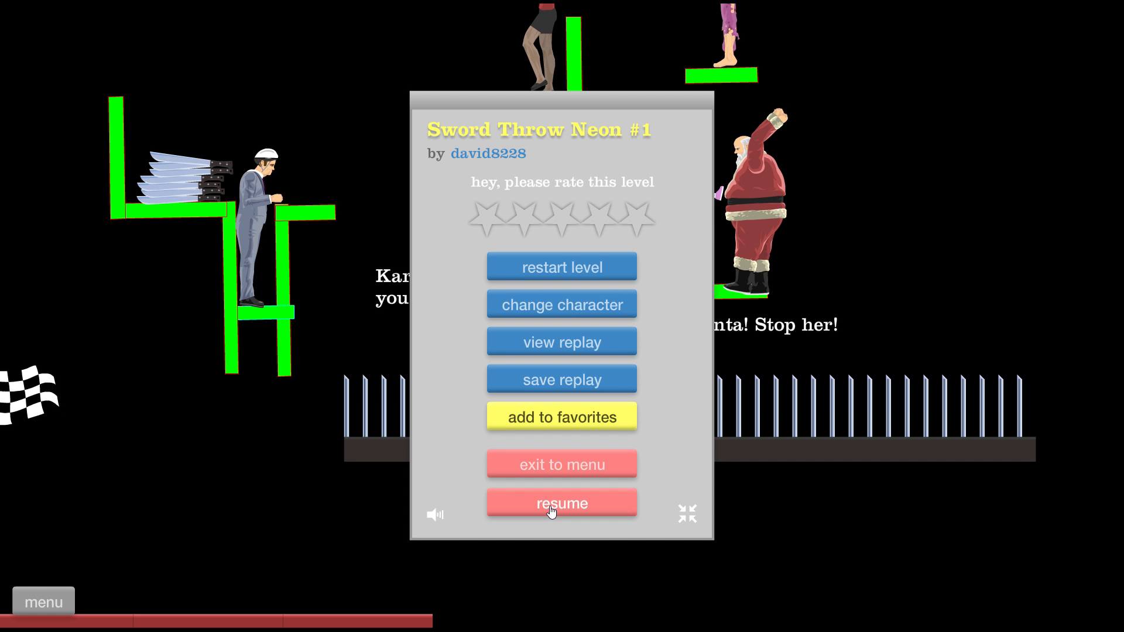
# Resume Sword Throw Neon #1 and reach the finish flag in 14.67 seconds.
pyautogui.click(562, 502)
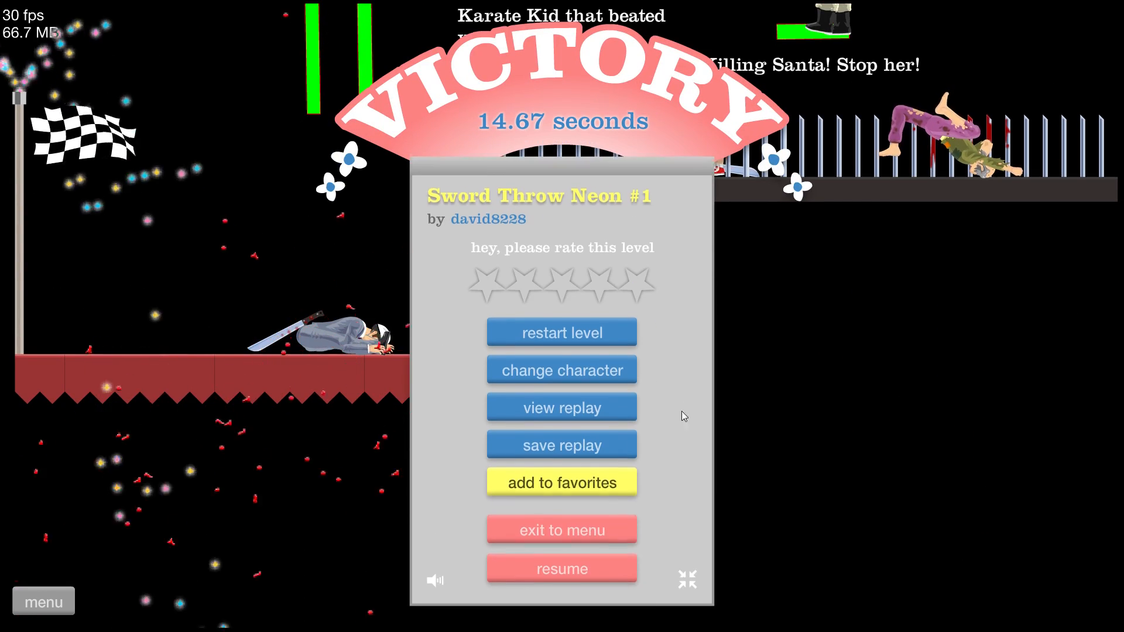
# Exit the finished level and view details of SANTAS PRESENT THROW.
pyautogui.click(561, 530)
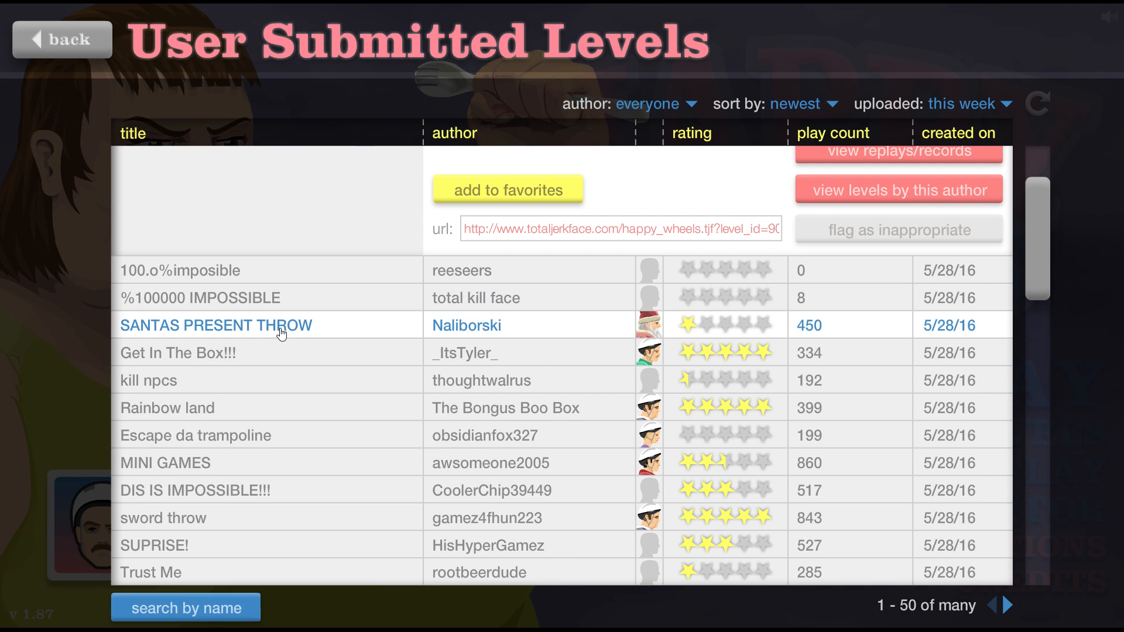
pyautogui.click(215, 325)
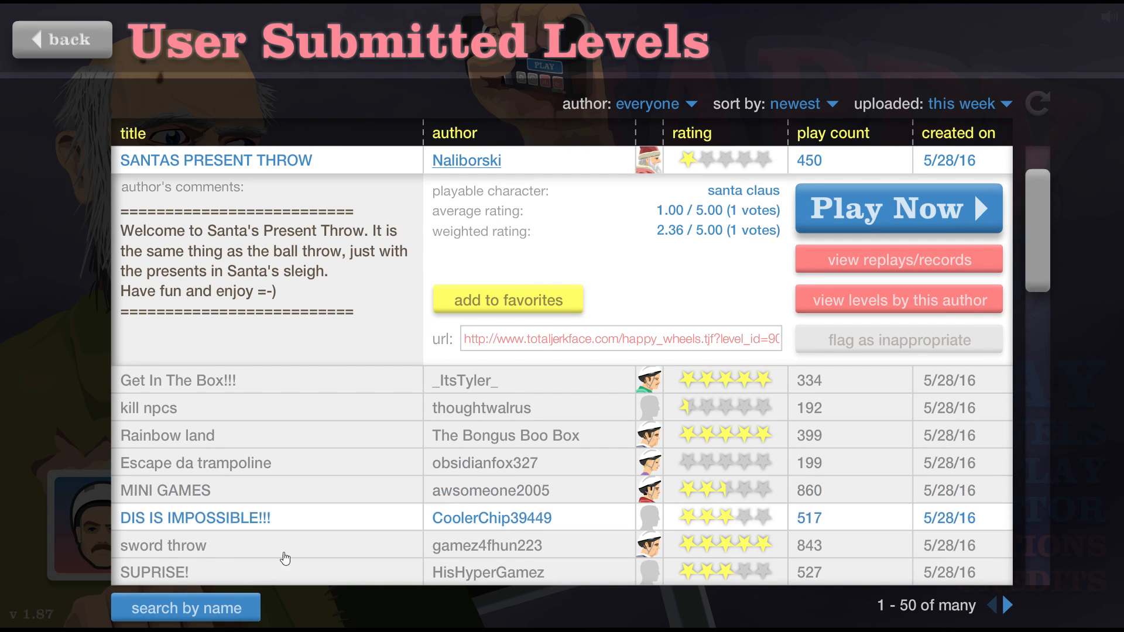
pyautogui.scroll(-3)
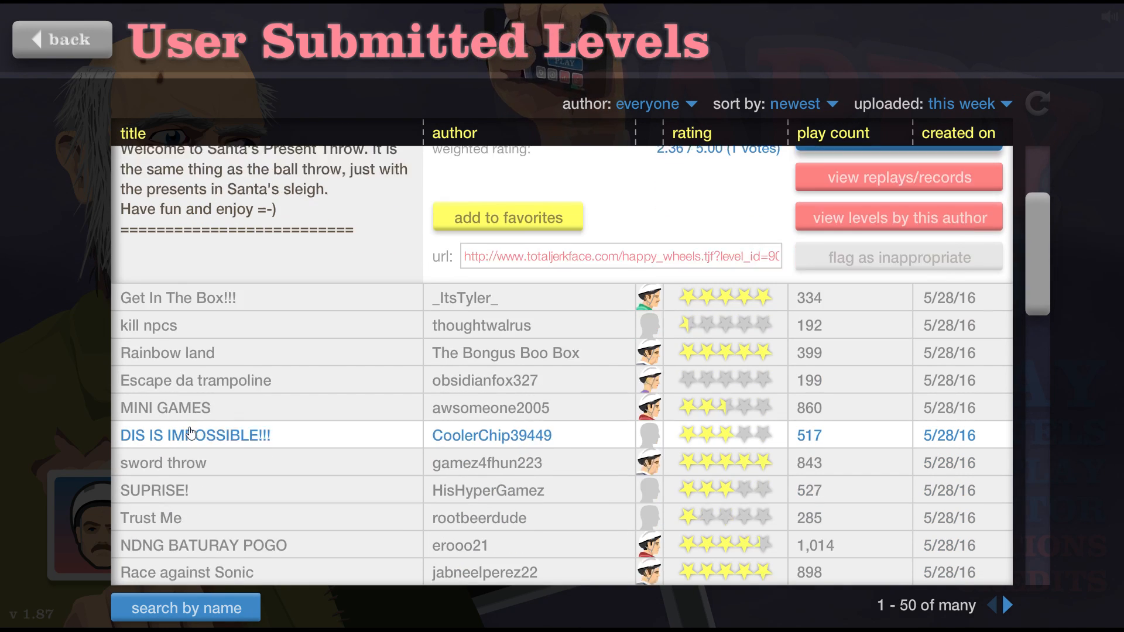
# Search user-submitted levels by name for 'plane crash'.
pyautogui.click(185, 607)
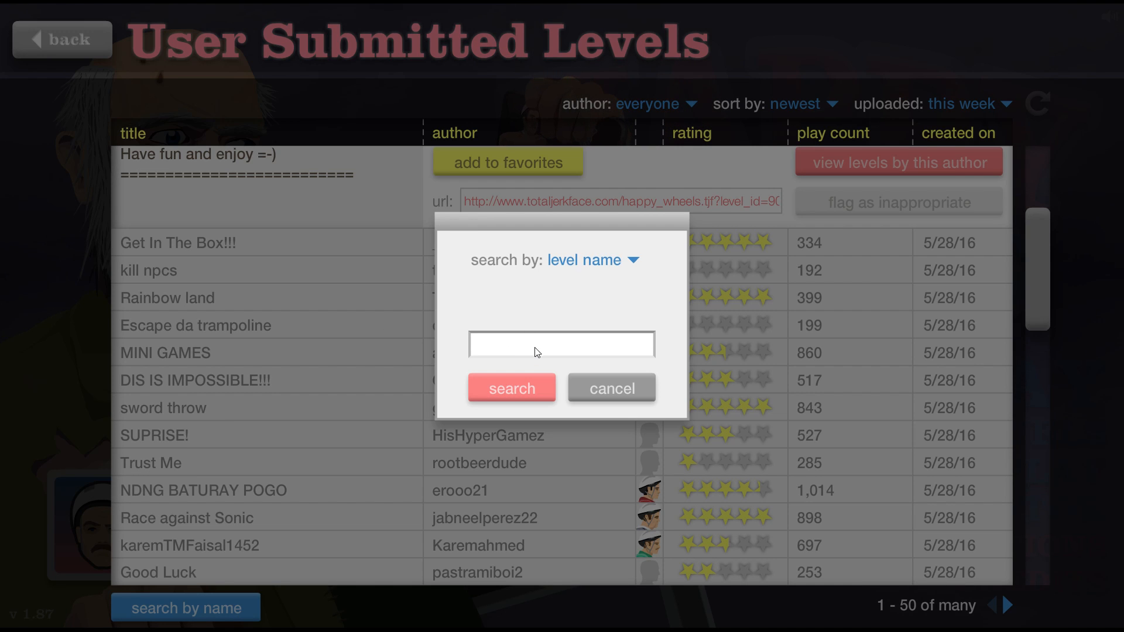
pyautogui.click(562, 344)
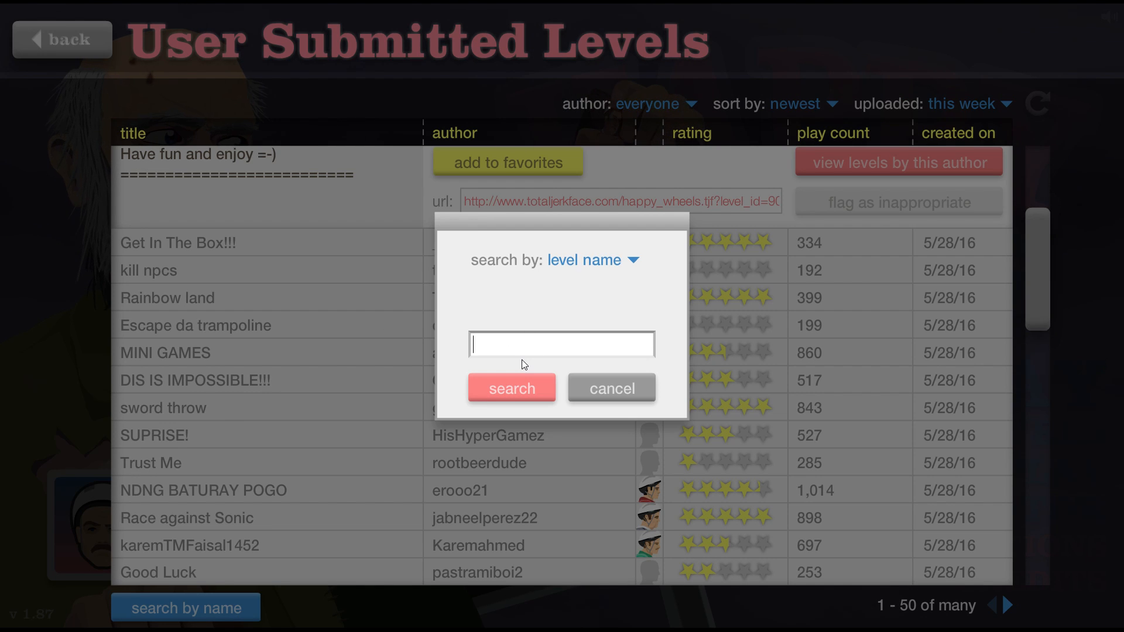
pyautogui.write('plane cra')
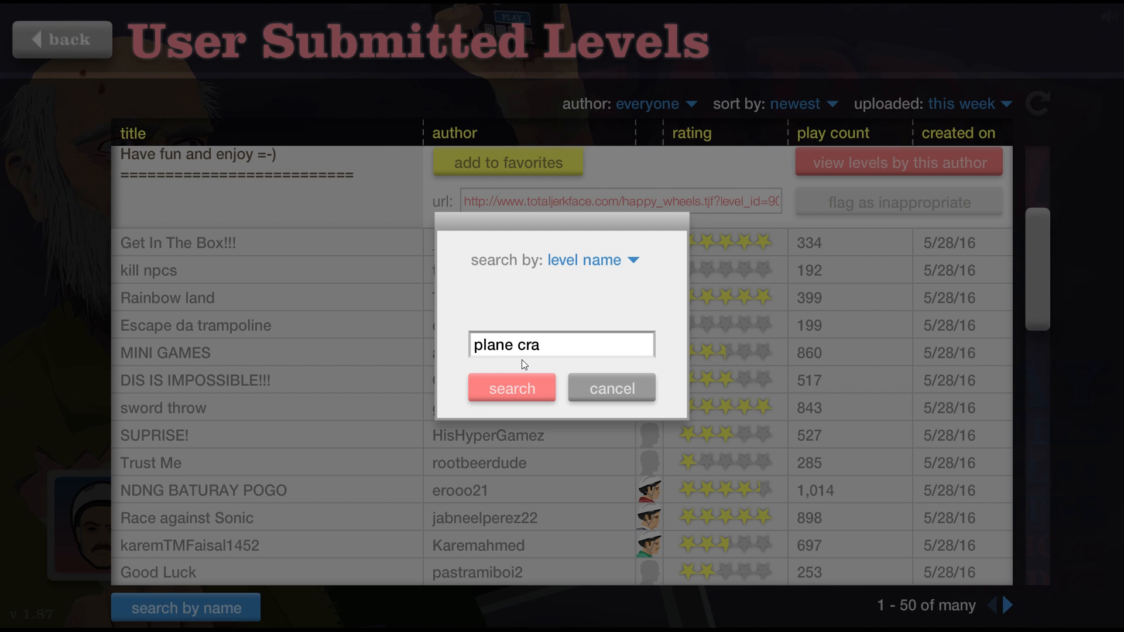
pyautogui.click(512, 387)
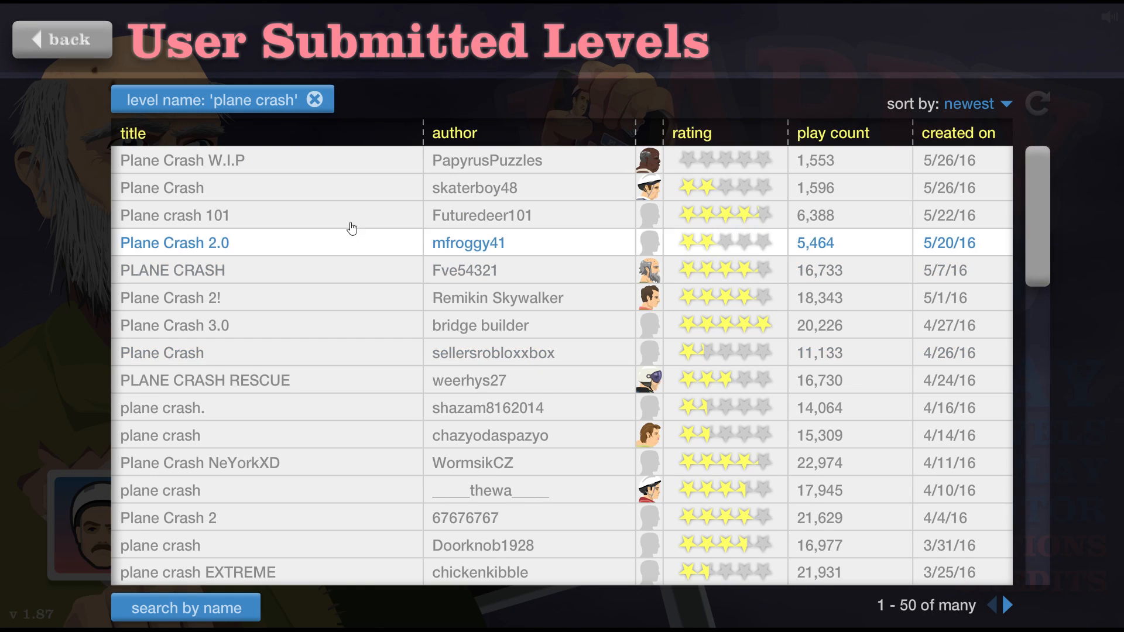
# Expand the Plane Crash W.I.P row by PapyrusPuzzles in the results.
pyautogui.click(174, 242)
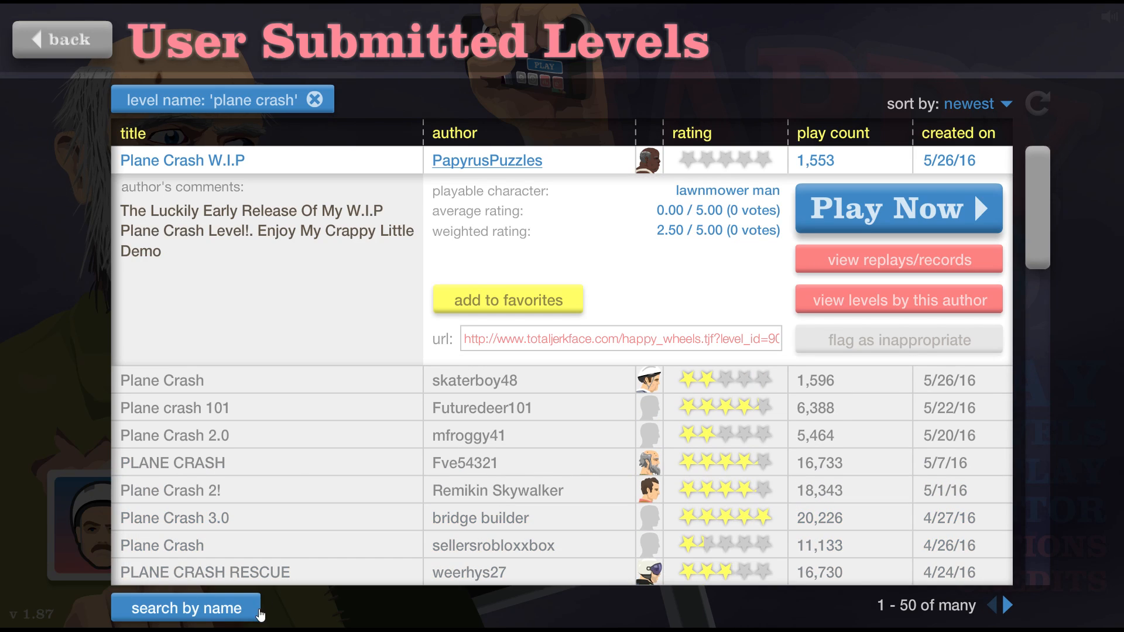
# Run a new level-name search for 'rope swing'.
pyautogui.click(185, 607)
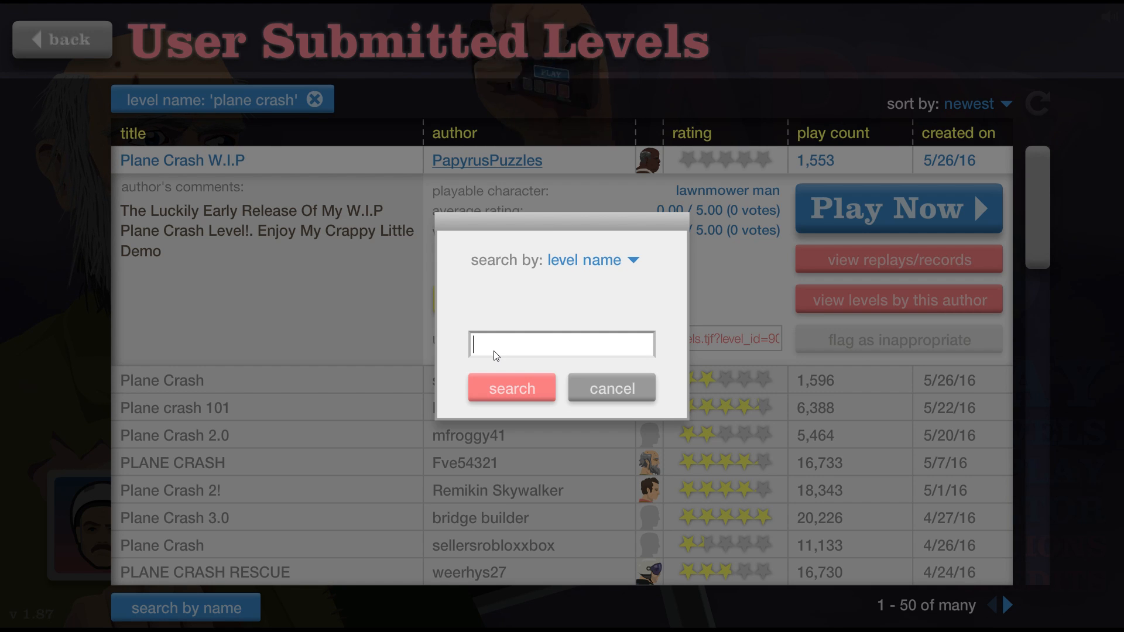
pyautogui.write('rope')
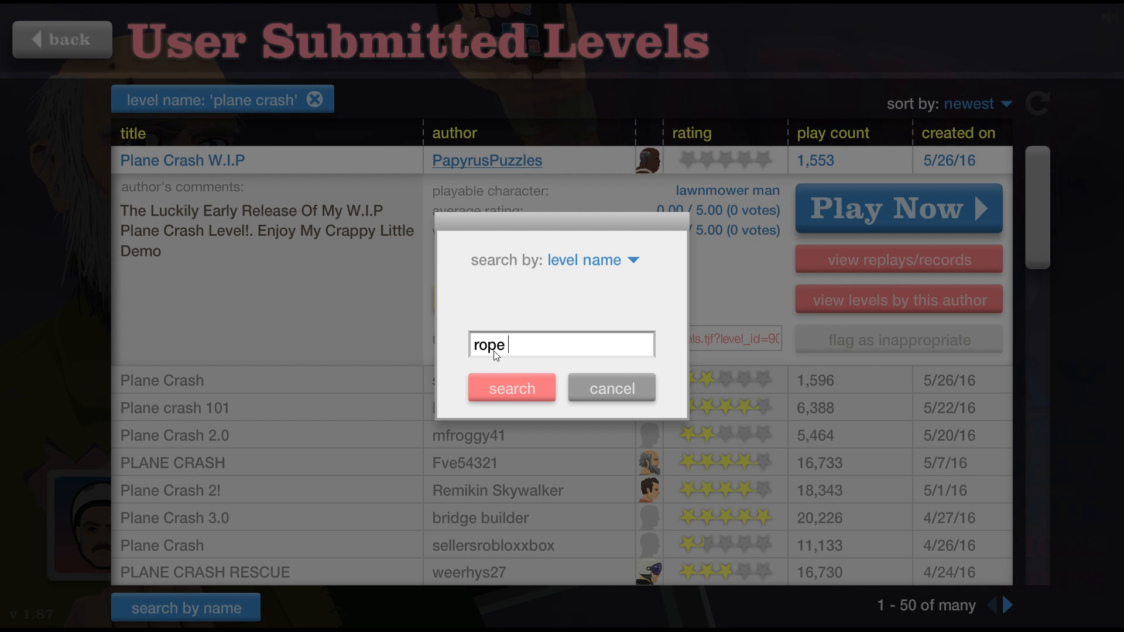
pyautogui.write('swing')
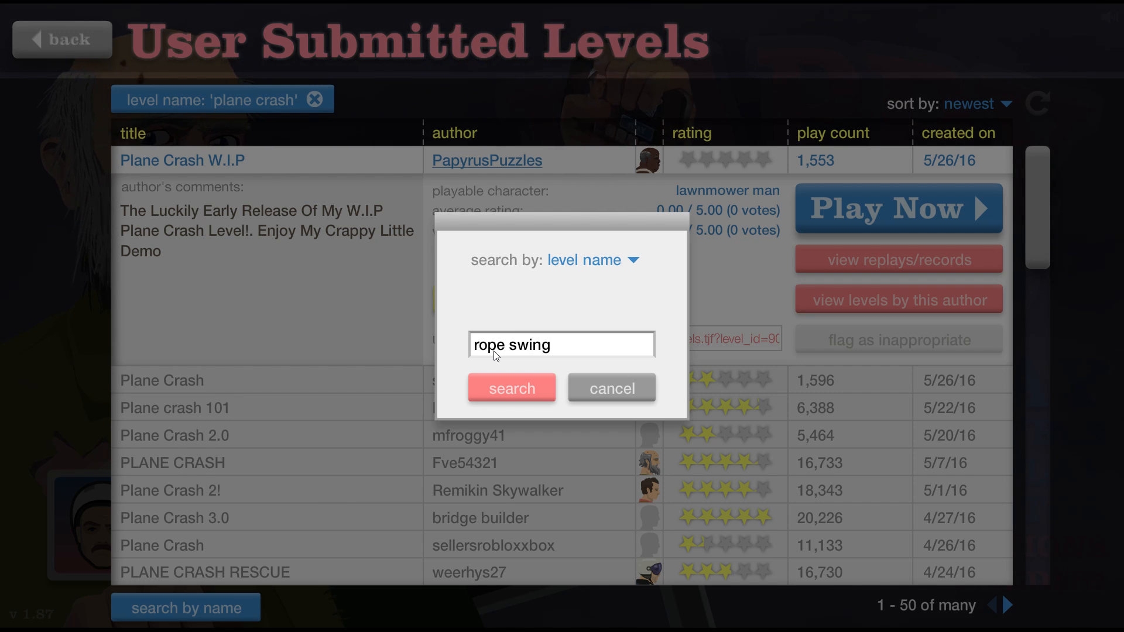
pyautogui.click(511, 388)
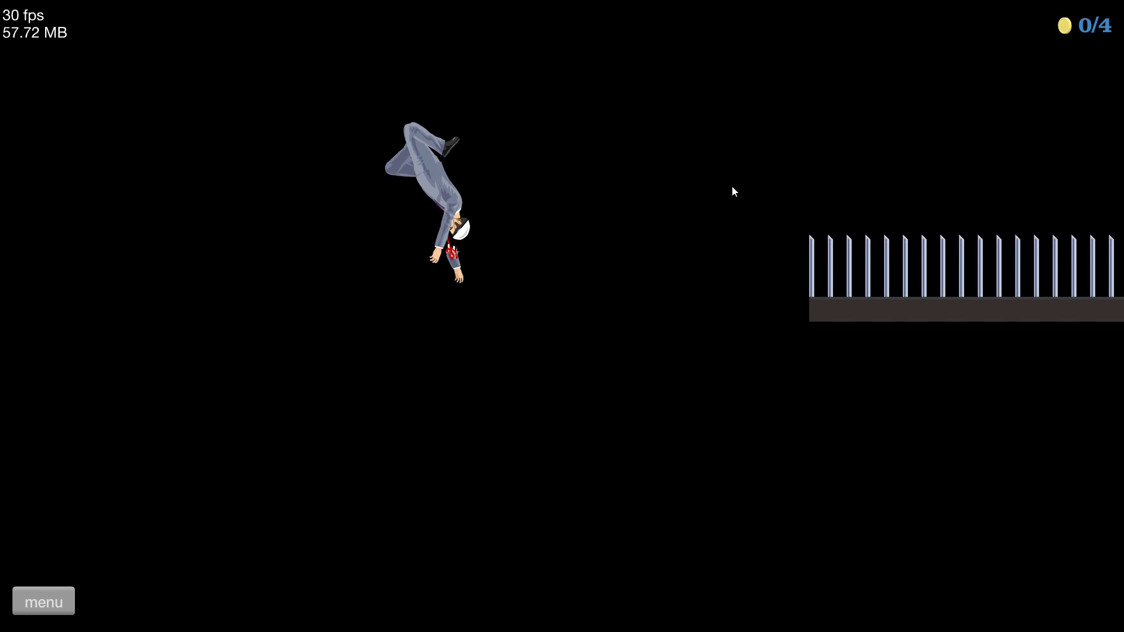
# Leave the current level, attempt Rope Swing - Hard, and quit after failing.
pyautogui.click(43, 601)
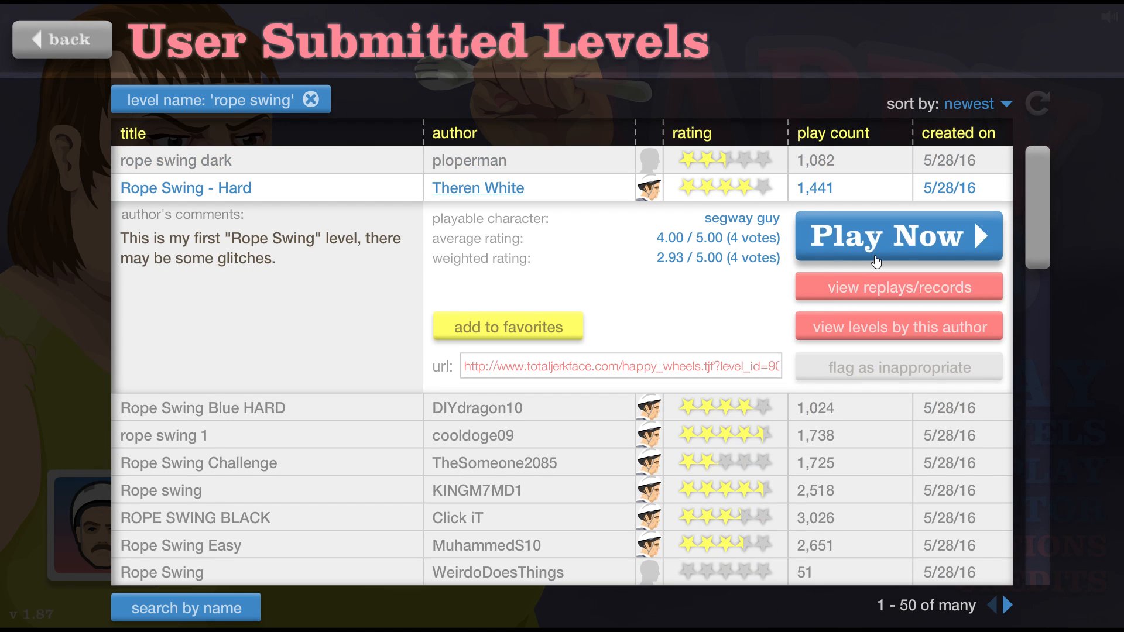
pyautogui.click(898, 236)
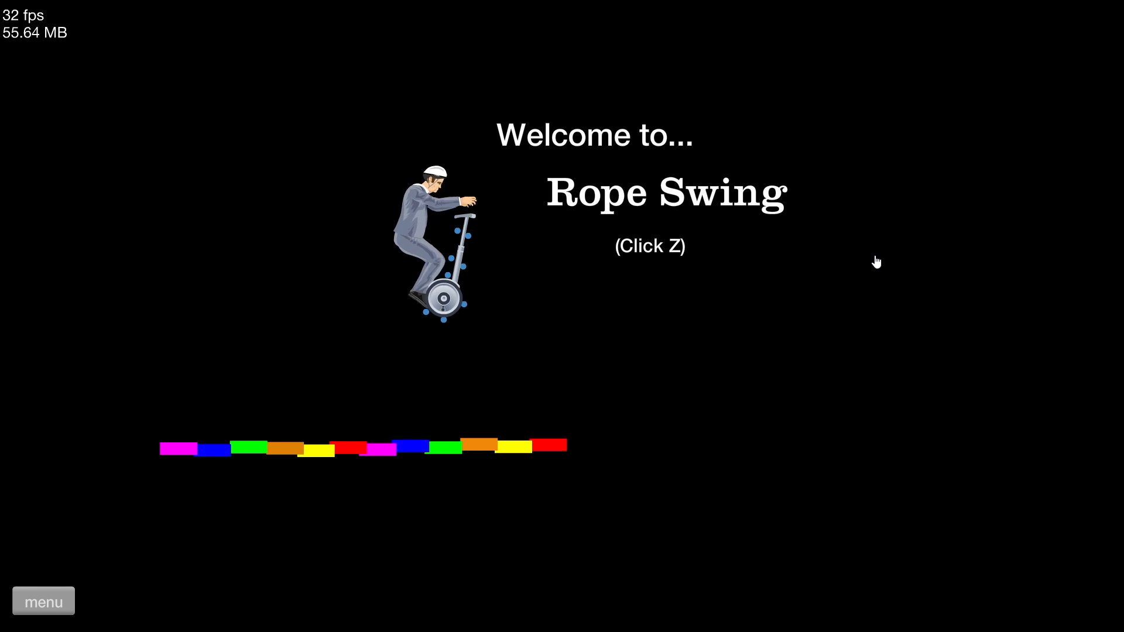
pyautogui.press('z')
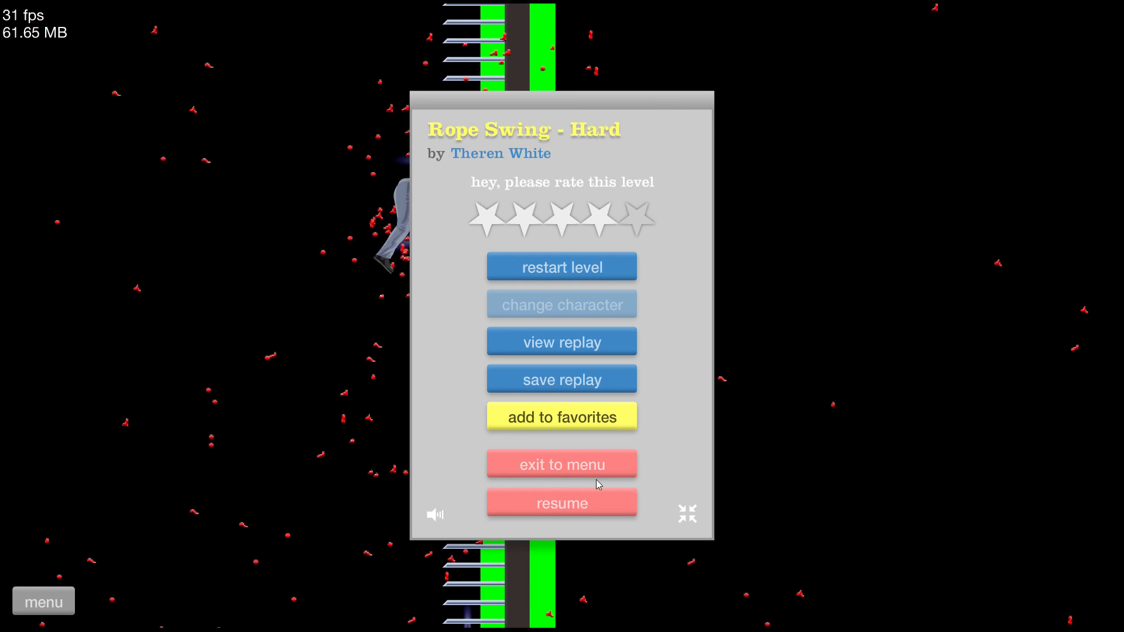
pyautogui.click(561, 465)
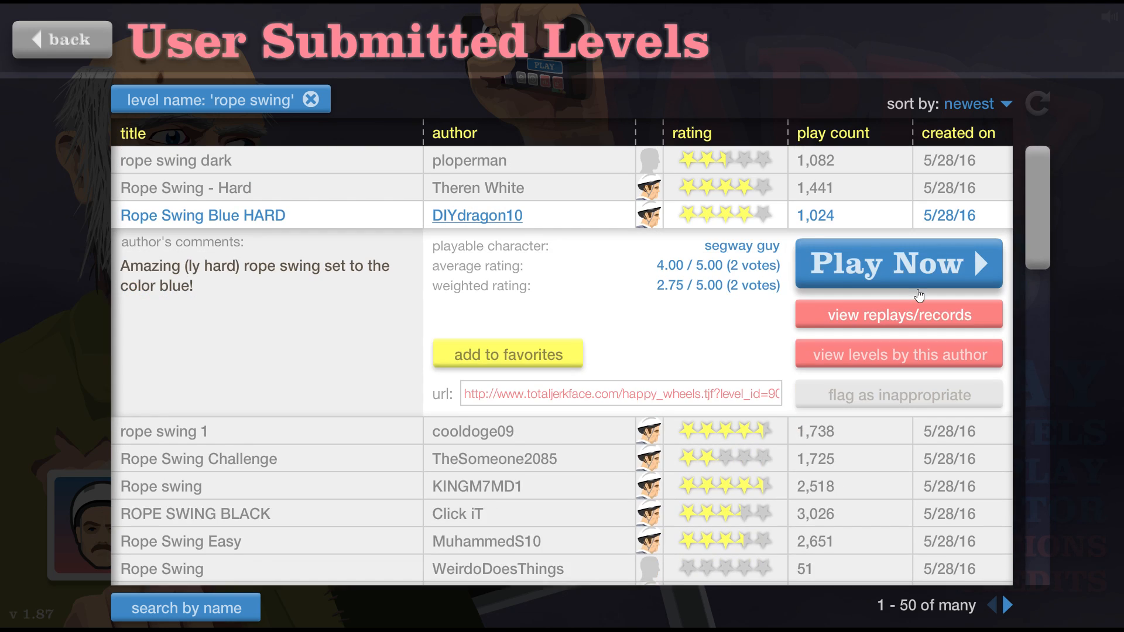
# Play Rope Swing Blue HARD until crashing, then exit back to the results.
pyautogui.click(897, 263)
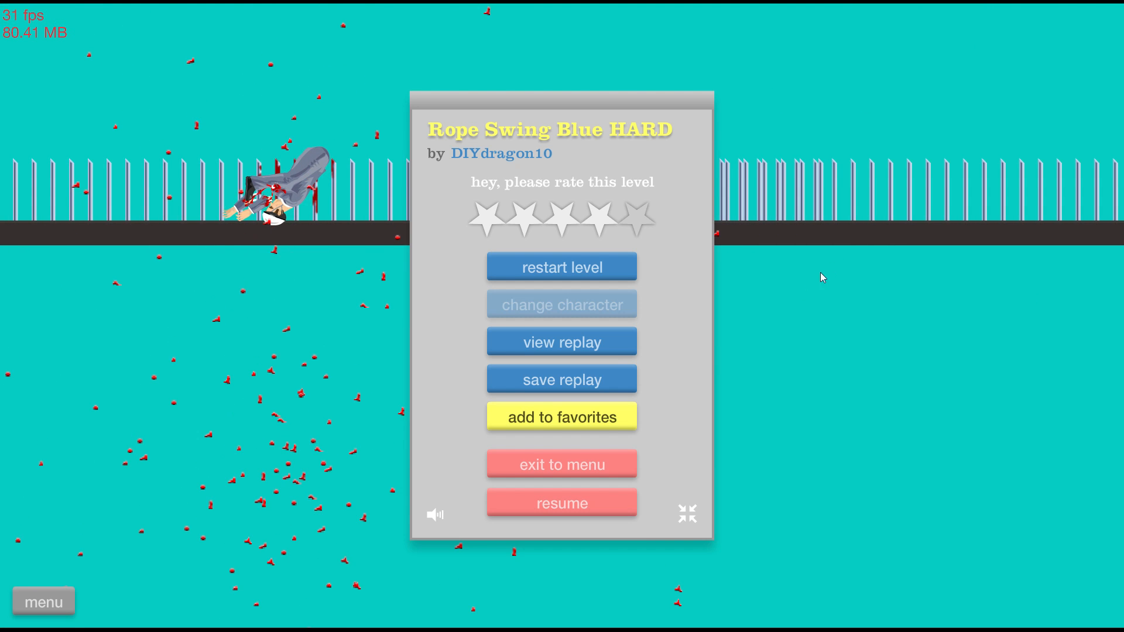
pyautogui.click(561, 465)
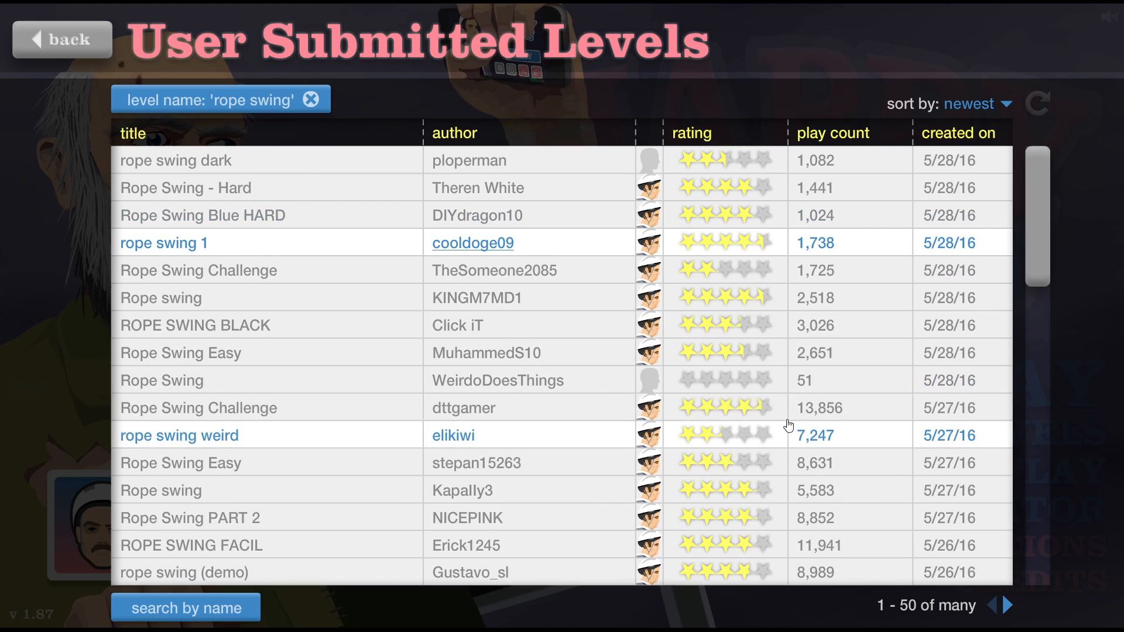
# Expand the first rope swing result and launch Rope Swing Challenge by TheSomeone2085.
pyautogui.click(164, 242)
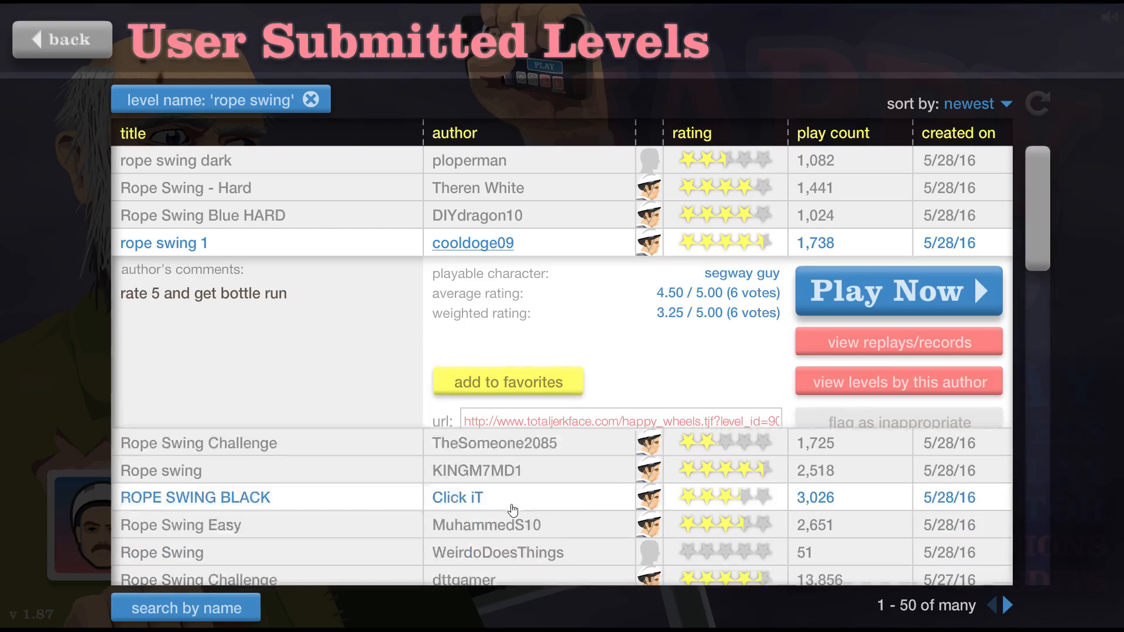
pyautogui.click(898, 291)
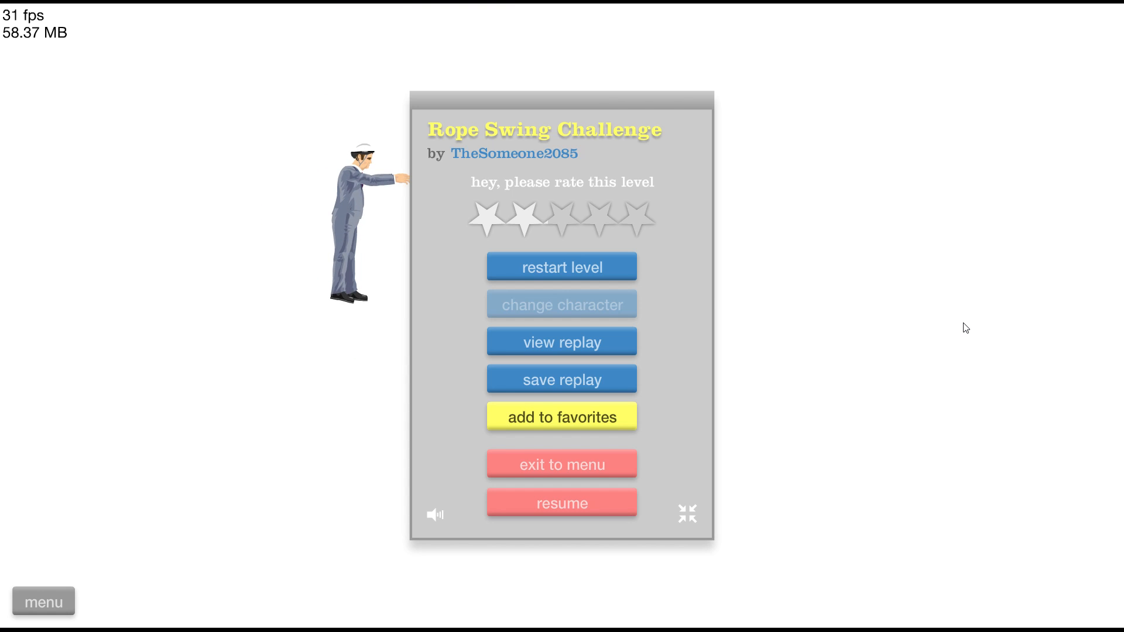
# Resume the Rope Swing Challenge run, then quit back to the results list.
pyautogui.click(562, 502)
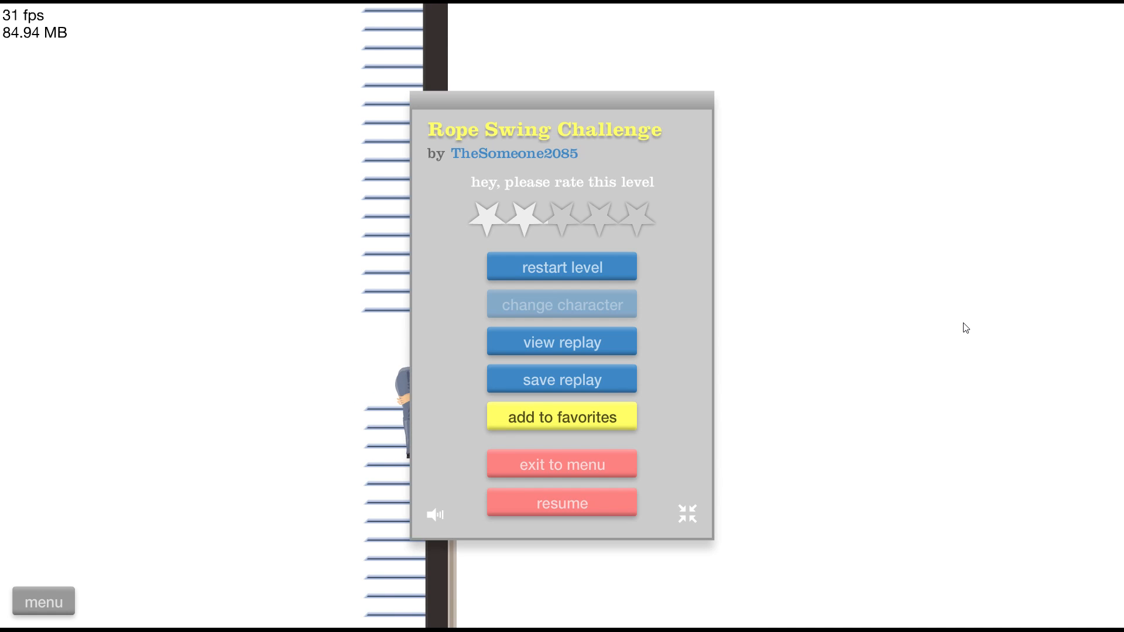
pyautogui.click(562, 502)
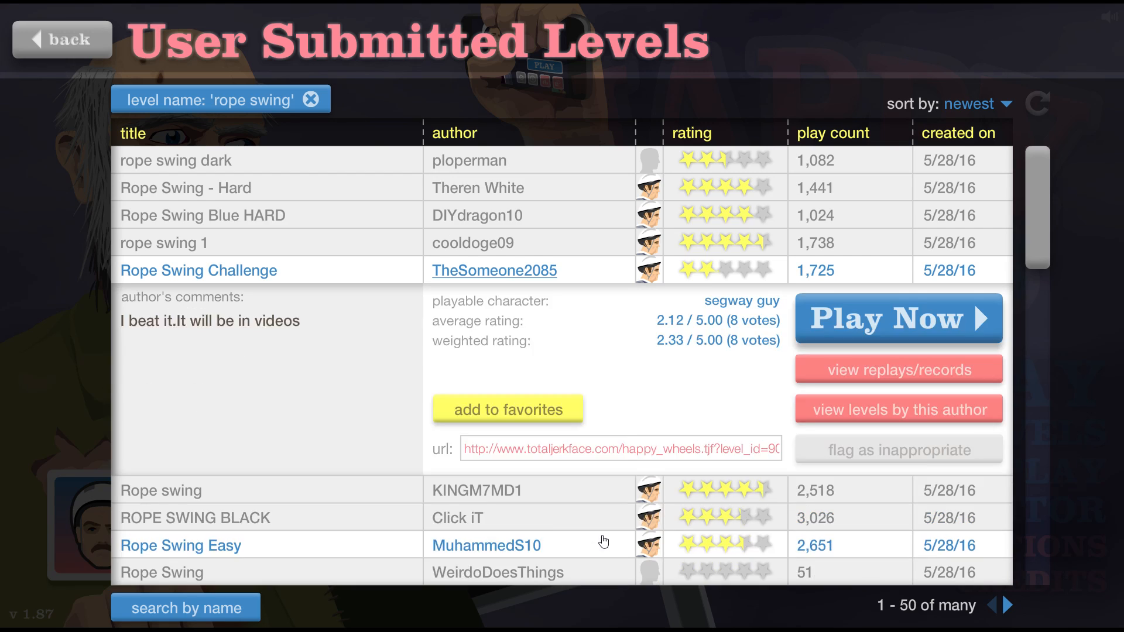
# Replay Rope Swing Challenge, then leave to results showing 'Rope swing' by KINGM7MD1.
pyautogui.click(898, 319)
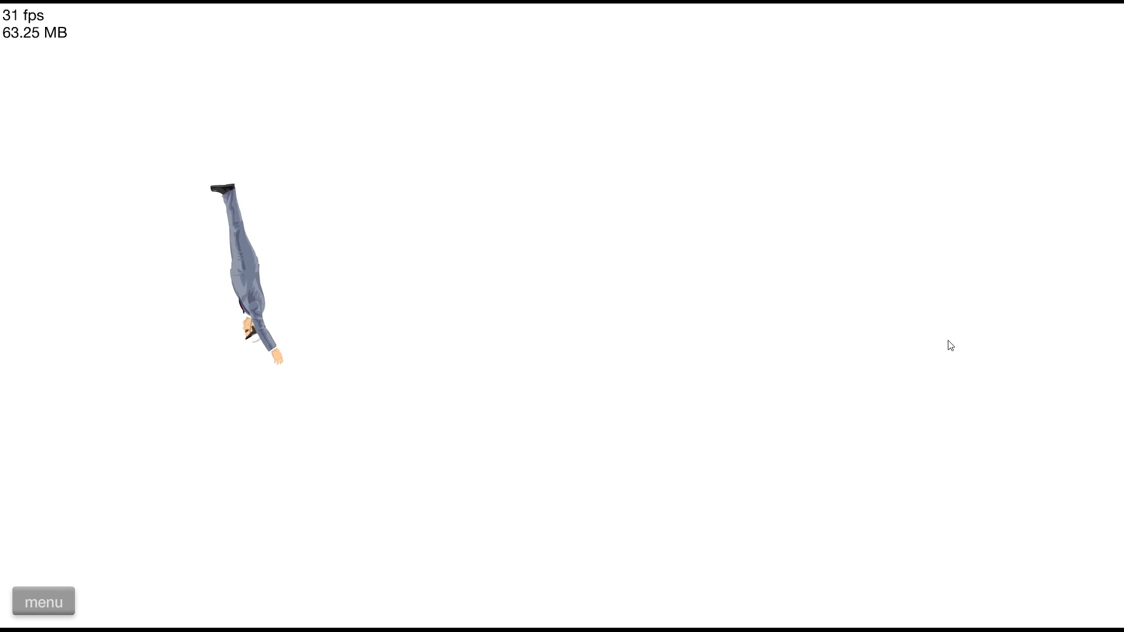
pyautogui.click(43, 602)
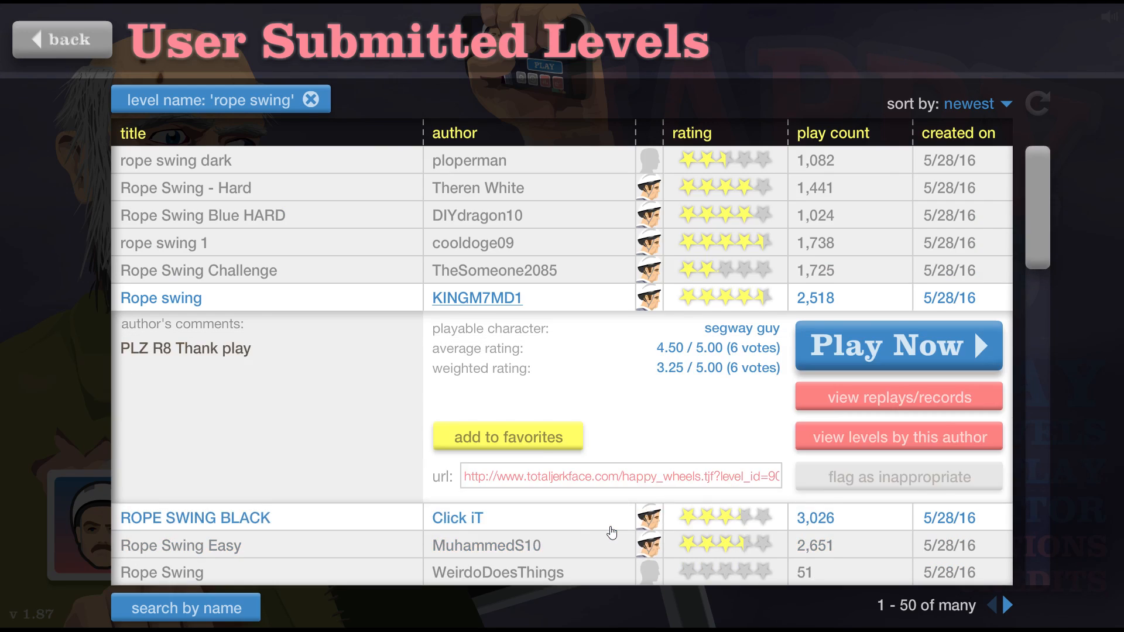
# Try ROPE SWING BLACK by Click iT, crash, and exit back to the results.
pyautogui.click(897, 345)
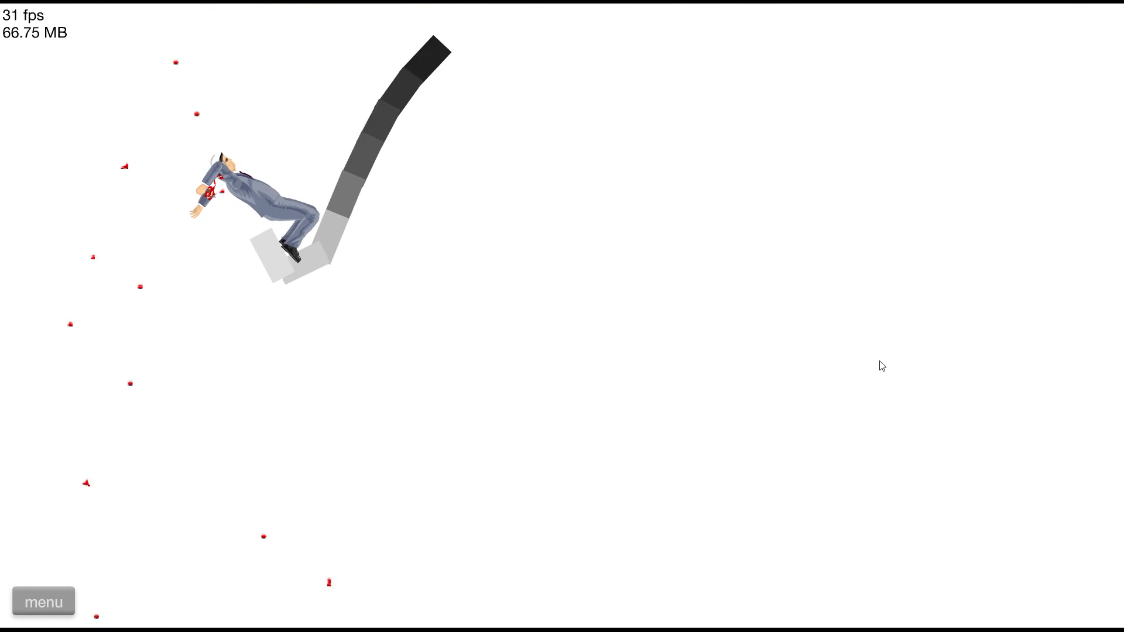
pyautogui.click(43, 601)
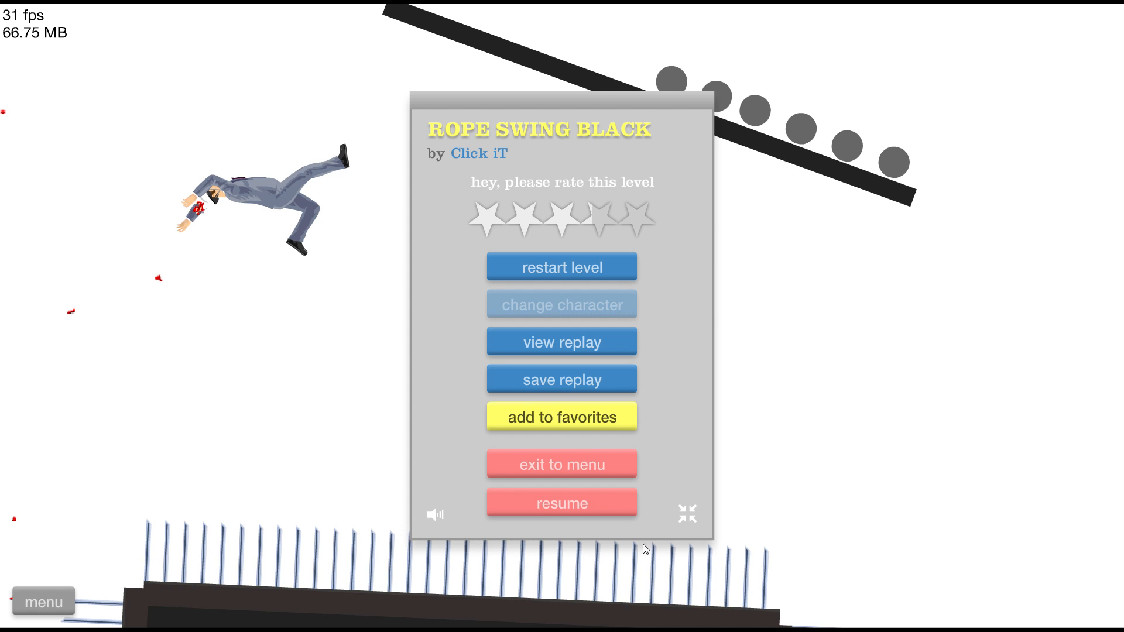
pyautogui.click(562, 464)
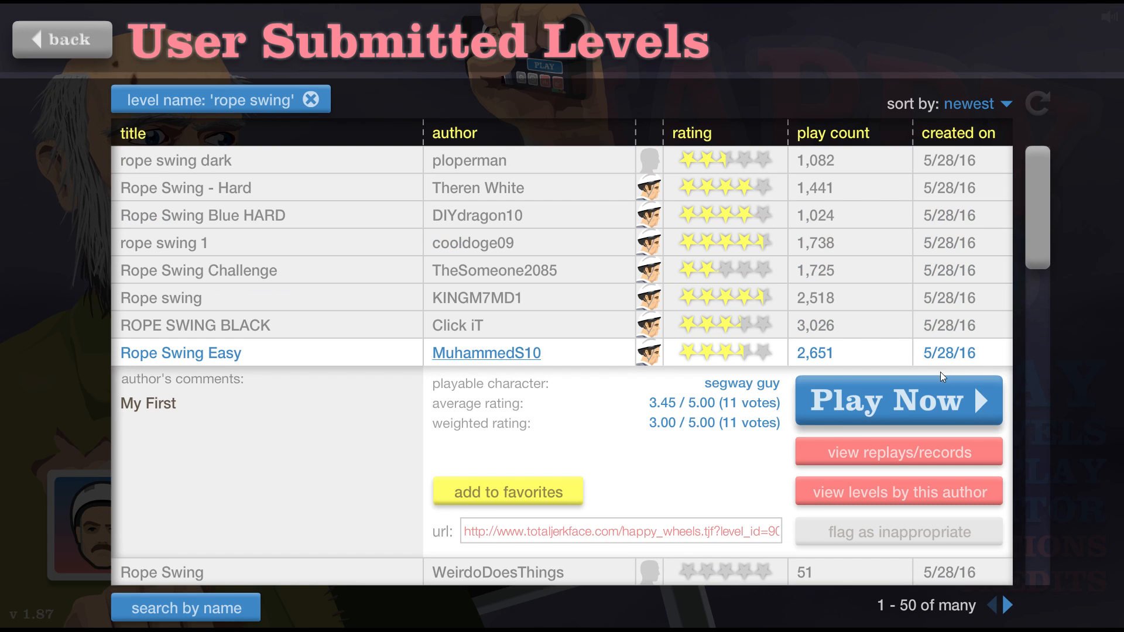
# Play Rope Swing Easy by MuhammedS10, win in 24.23 seconds, and exit to the results.
pyautogui.click(898, 400)
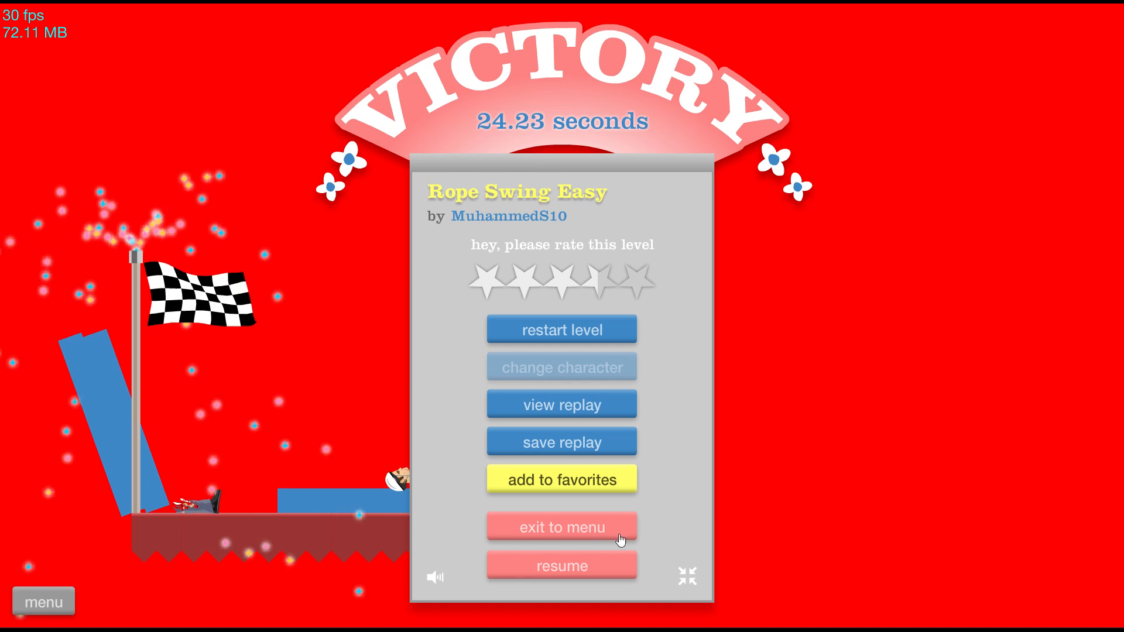
pyautogui.click(562, 527)
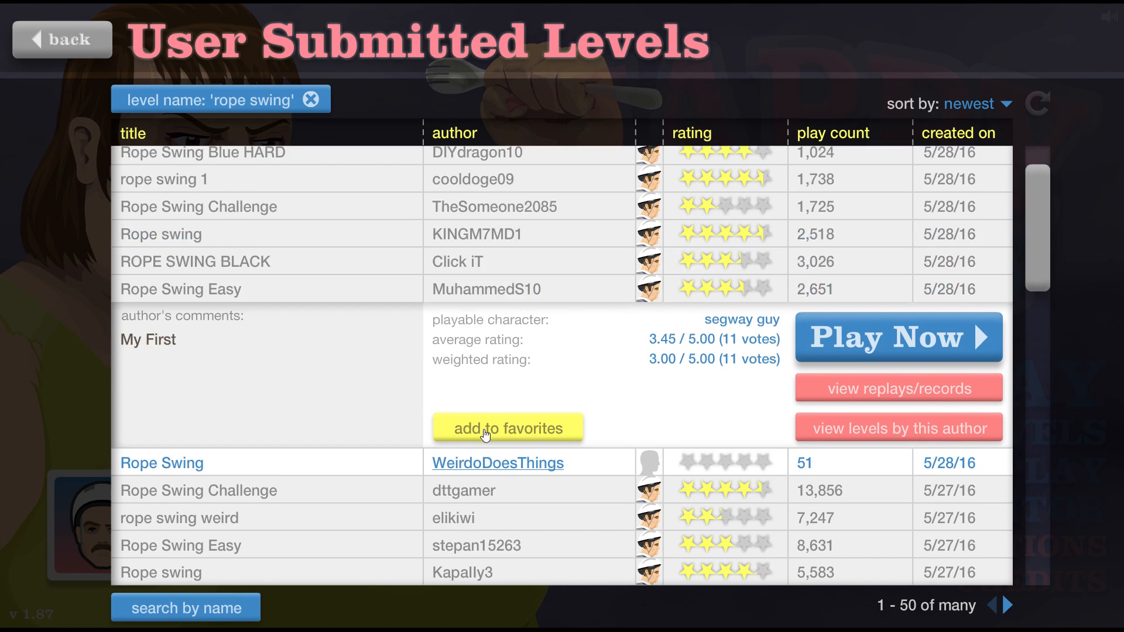
# Play Rope Swing by WeirdoDoesThings, resume once, then quit to the results list.
pyautogui.click(897, 338)
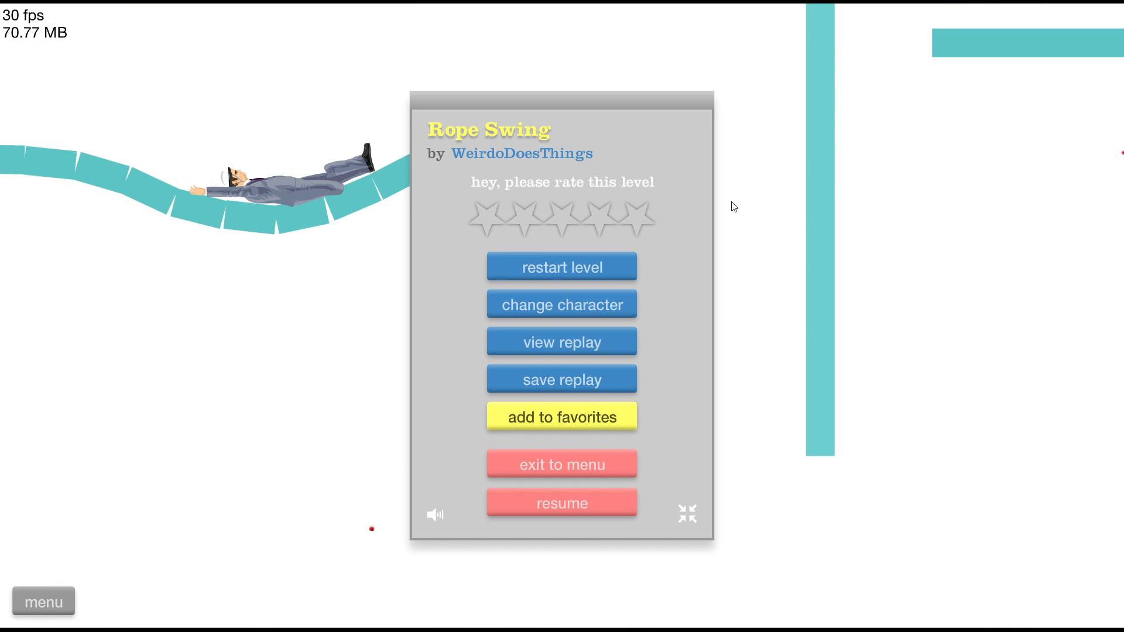
pyautogui.click(562, 502)
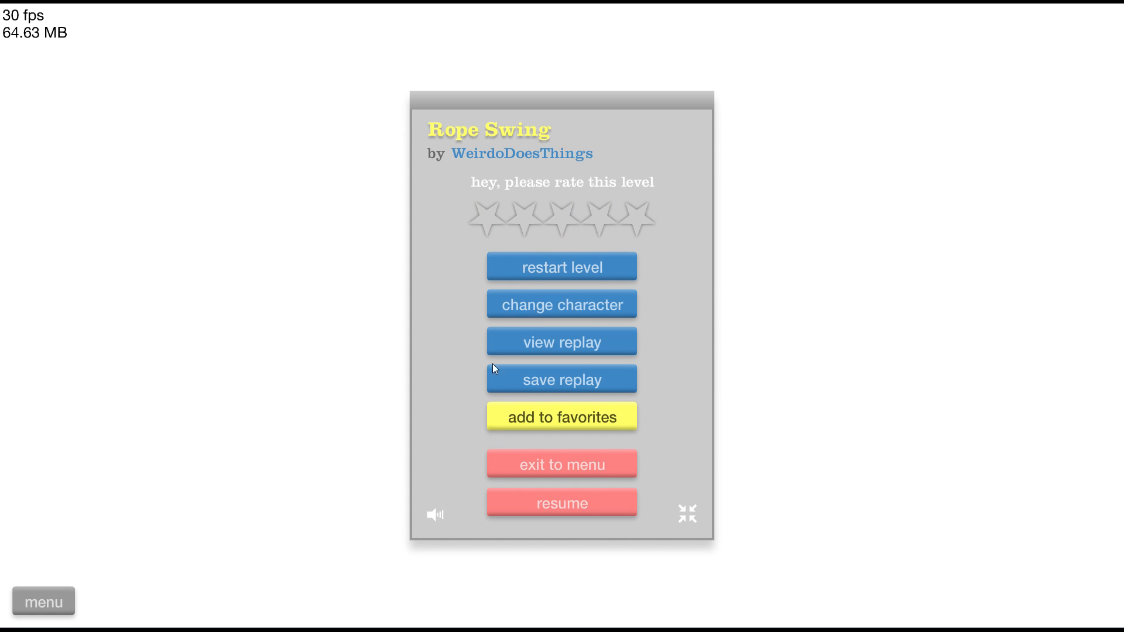
pyautogui.click(562, 465)
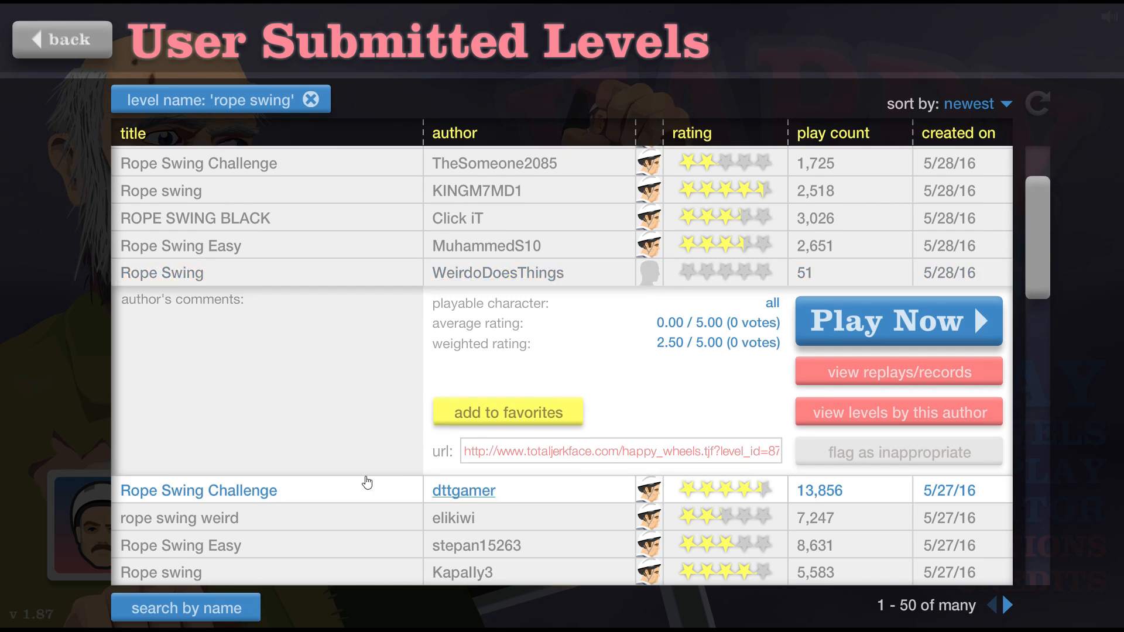
# Start Rope Swing Challenge by dttgamer and retry four times after crashing into the wall.
pyautogui.click(897, 321)
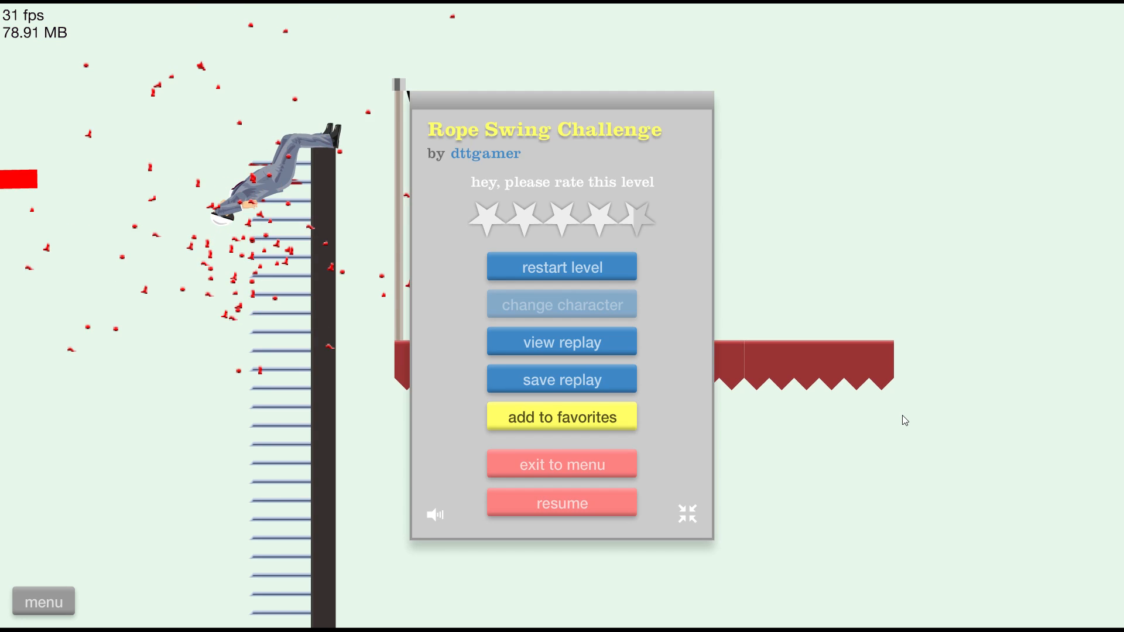
pyautogui.click(562, 502)
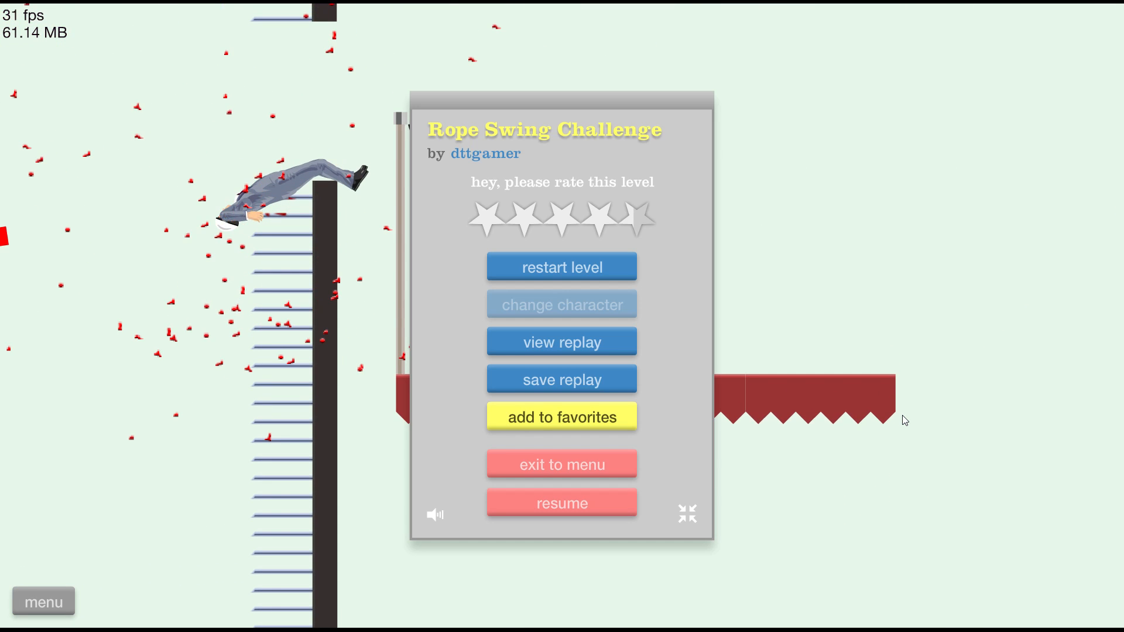
pyautogui.click(562, 503)
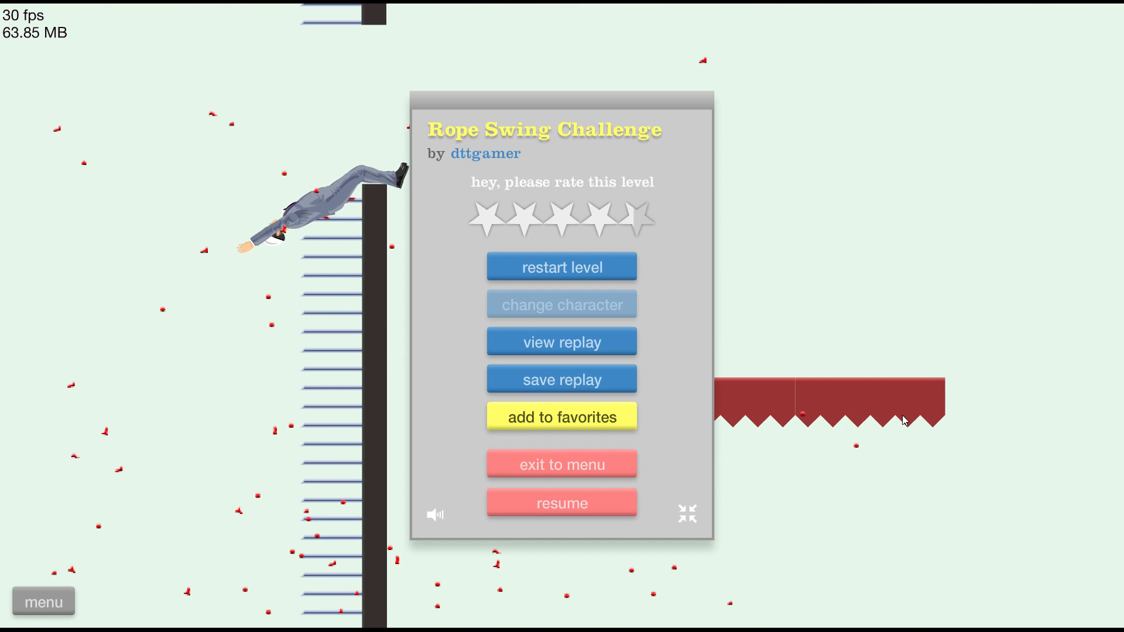
pyautogui.click(562, 502)
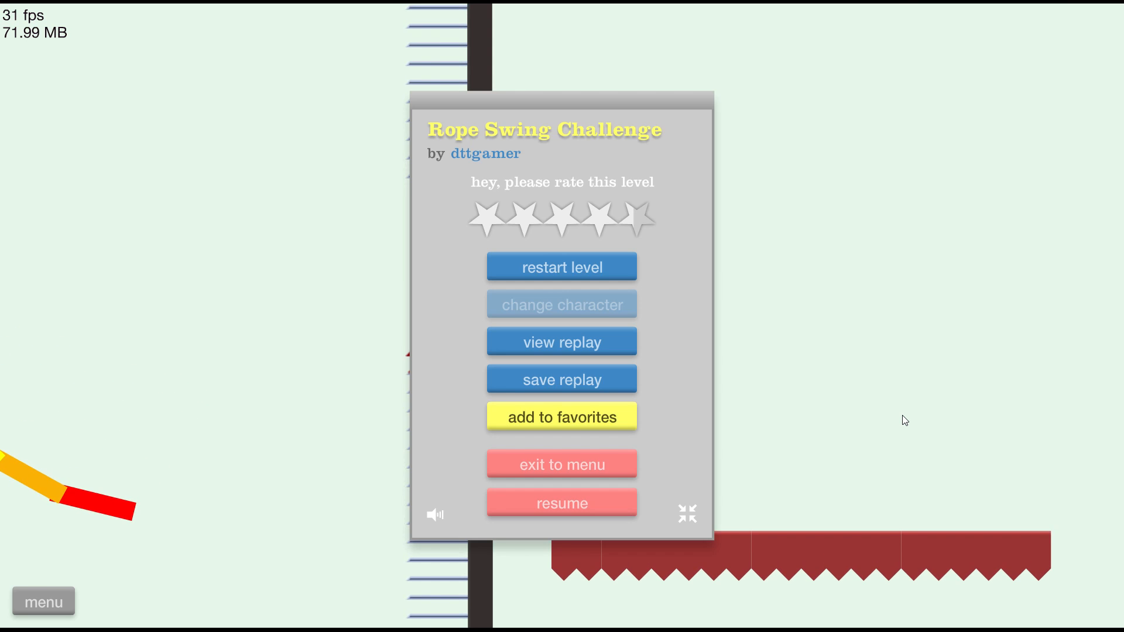
pyautogui.click(561, 503)
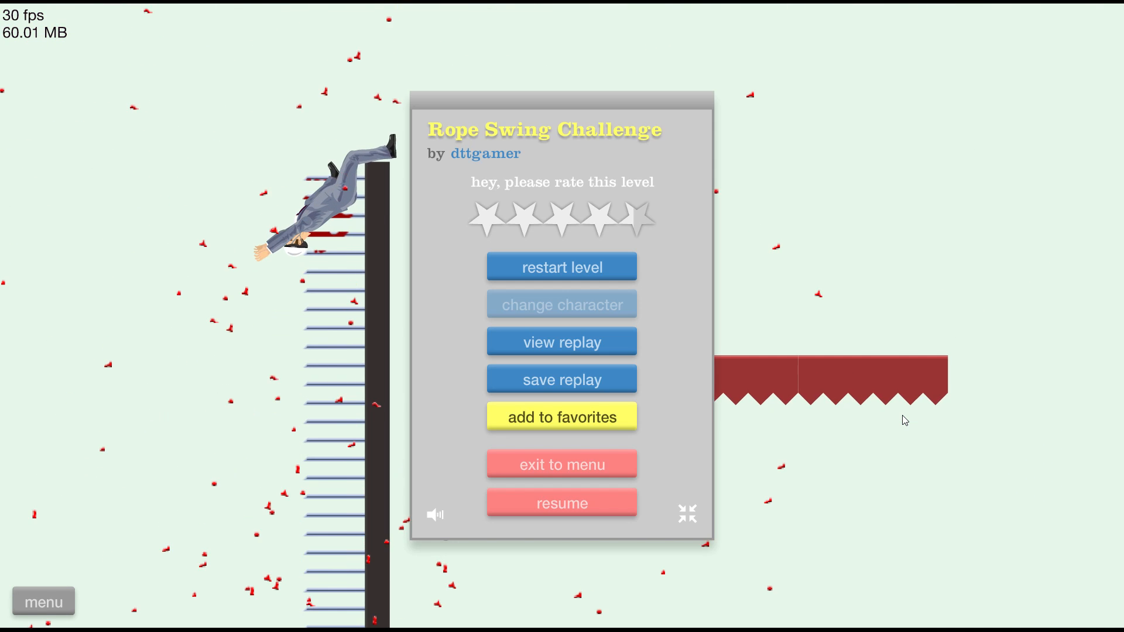
# Retry Rope Swing Challenge three times, win in 3.87 seconds, and exit to results.
pyautogui.click(561, 503)
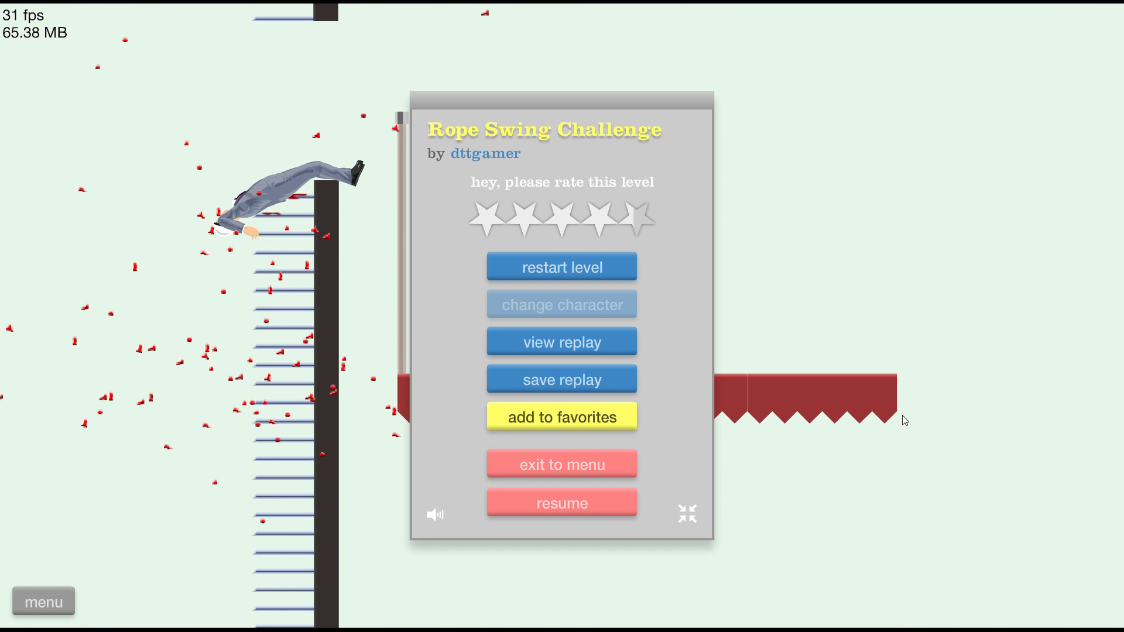
pyautogui.click(562, 503)
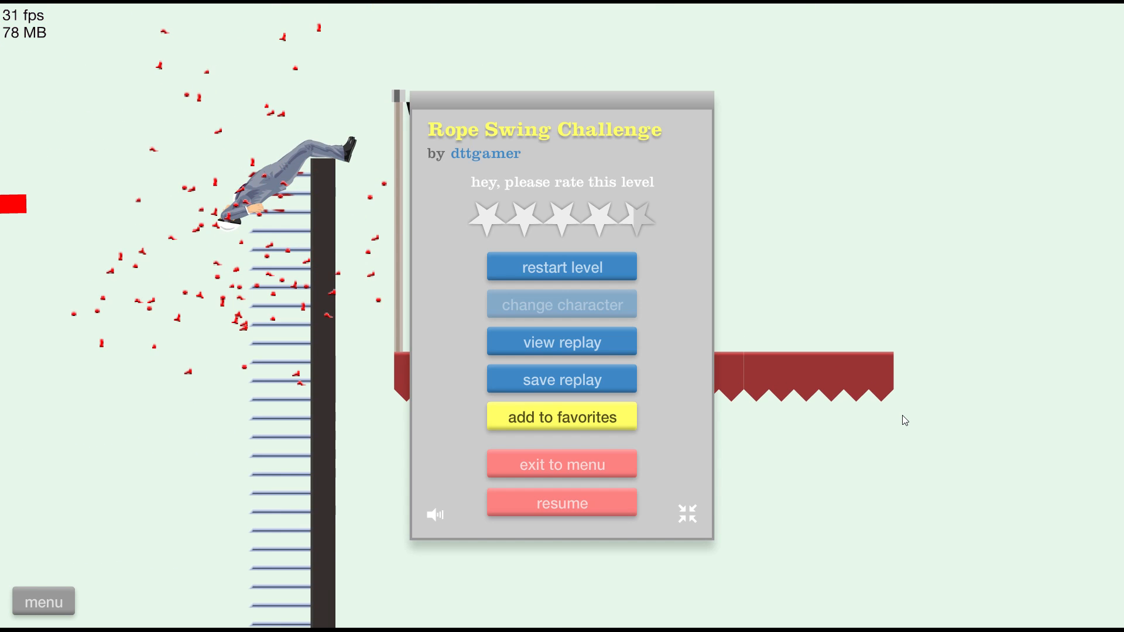
pyautogui.click(562, 502)
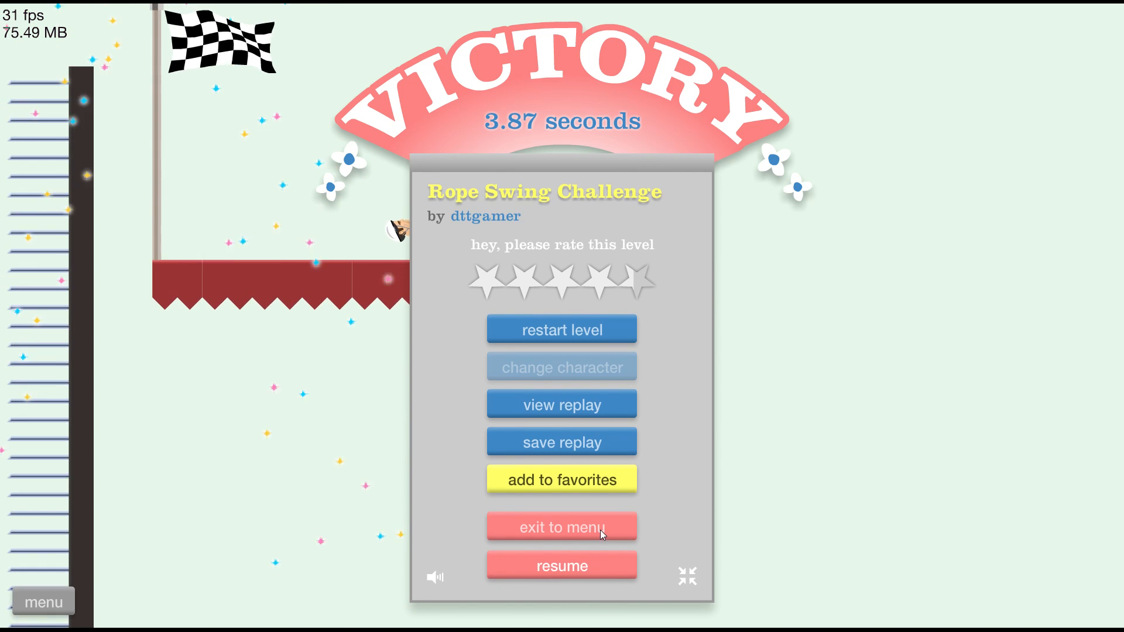
pyautogui.click(561, 528)
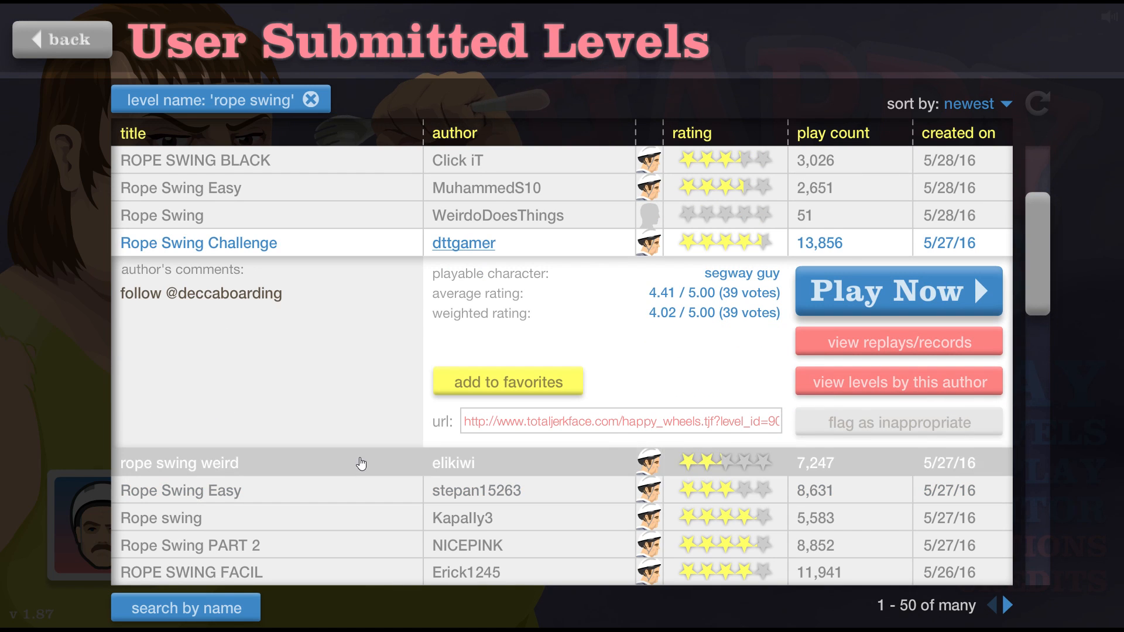
# Ride the segway briefly in rope swing weird by elikiwi, then quit to results.
pyautogui.click(897, 291)
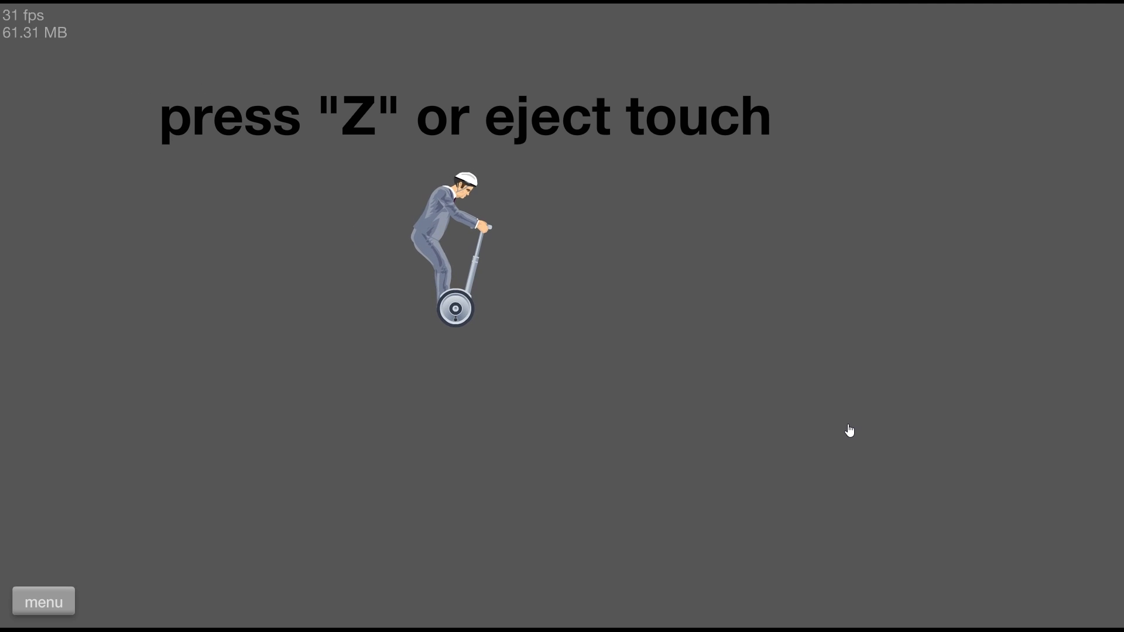
pyautogui.press('z')
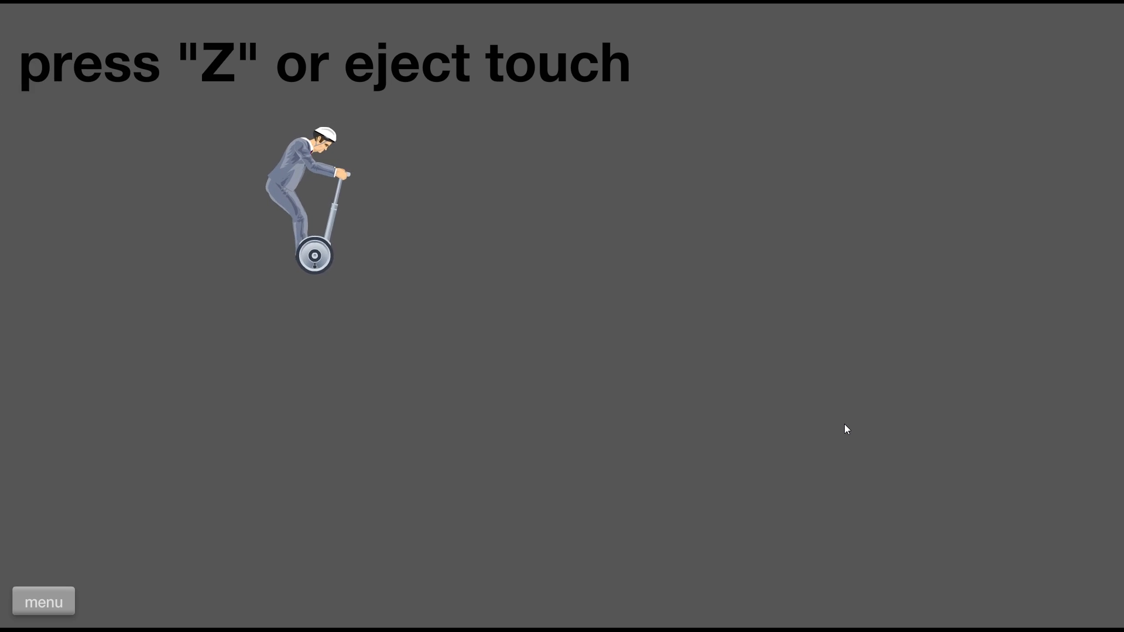
pyautogui.press('z')
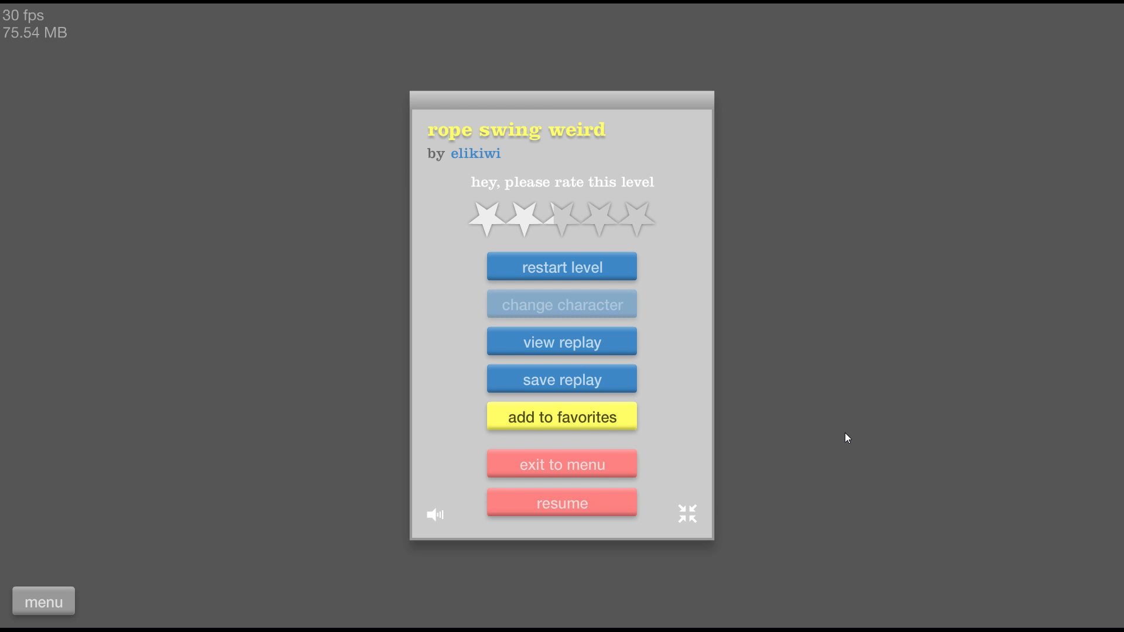
pyautogui.click(561, 465)
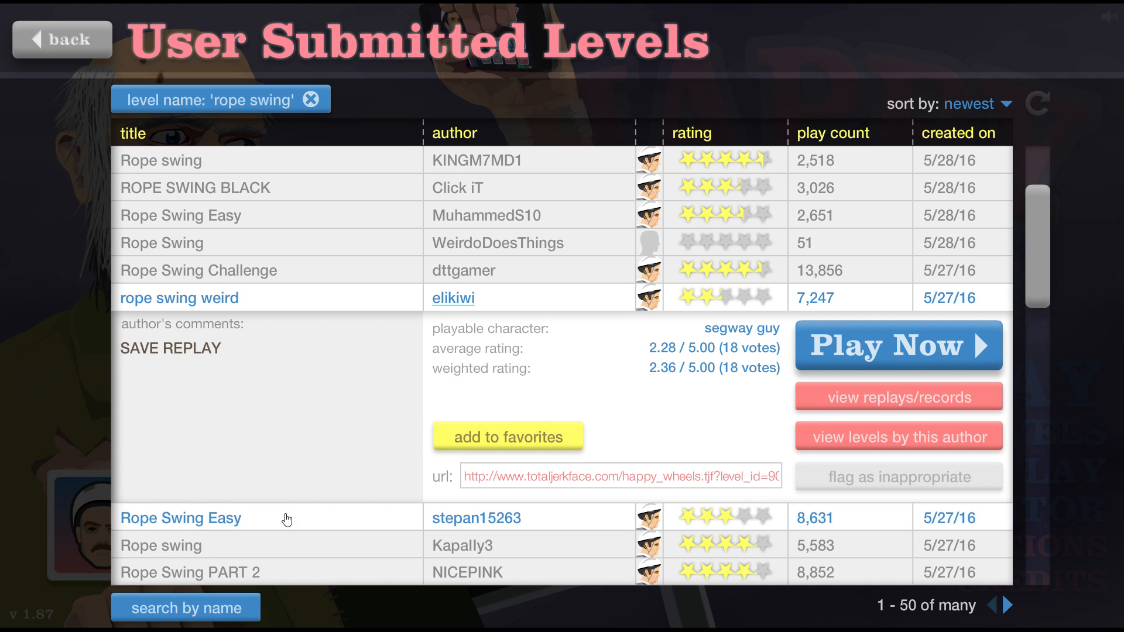
# Play Rope Swing Easy by stepan15263, resuming twice while swinging over the spiked gap.
pyautogui.click(897, 345)
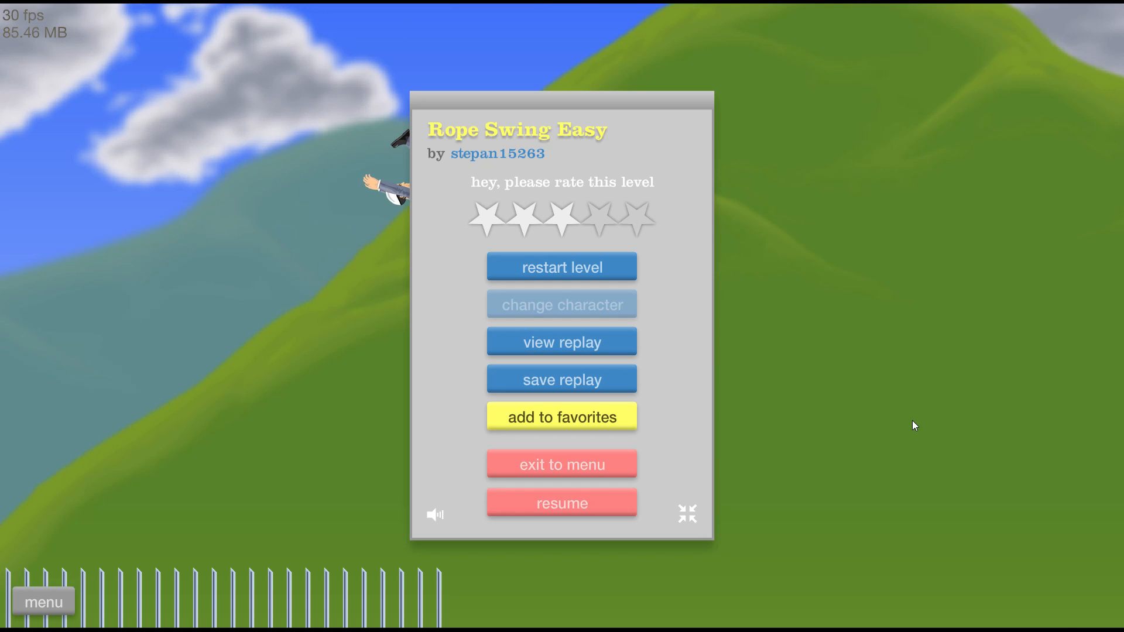
pyautogui.click(561, 502)
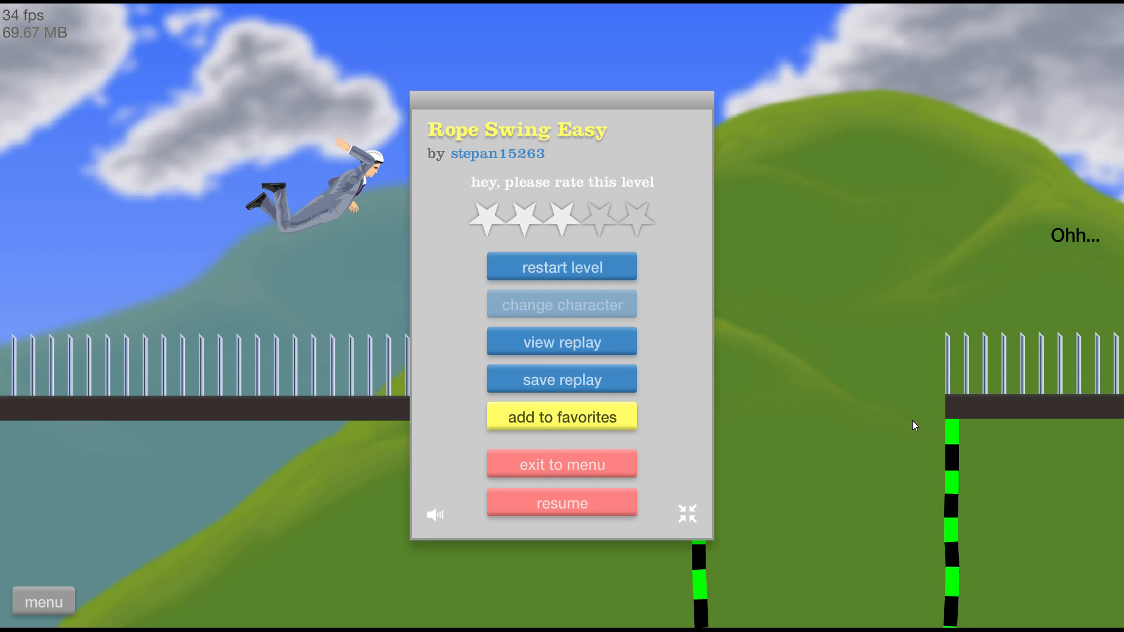
pyautogui.click(562, 502)
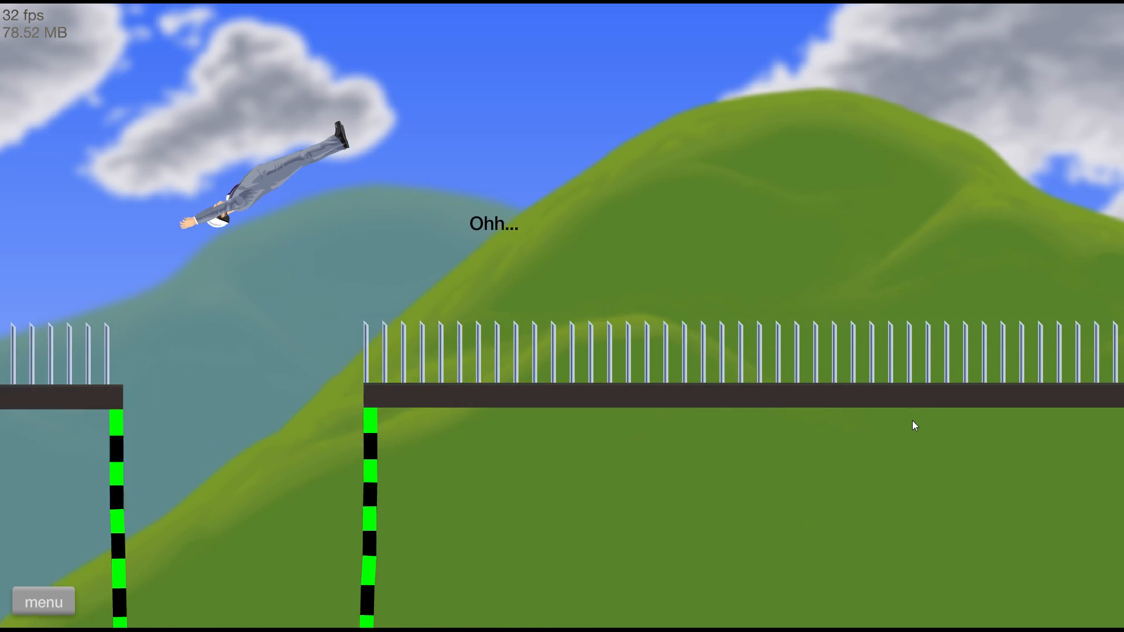